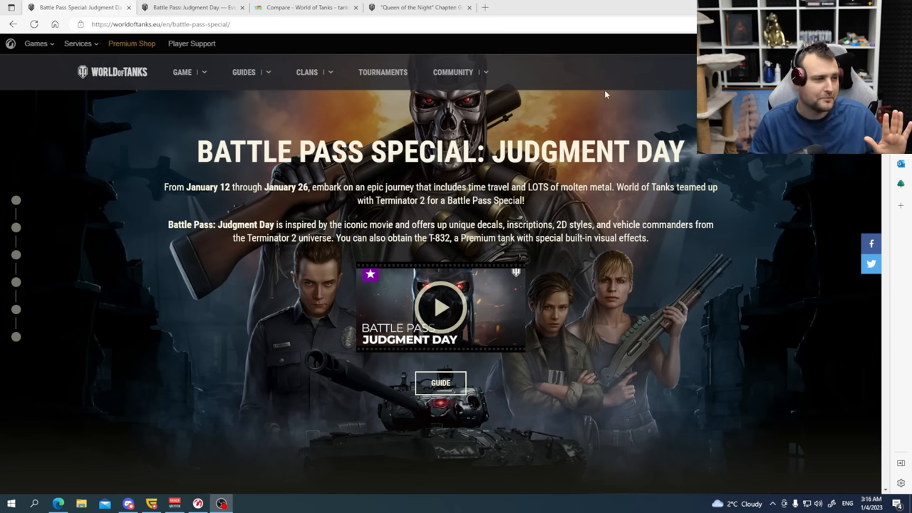
Step: Switch to the Queen of the Night article and scroll to its base and improved Chapter Rewards
{"action": "left_click", "coordinate": [419, 7]}
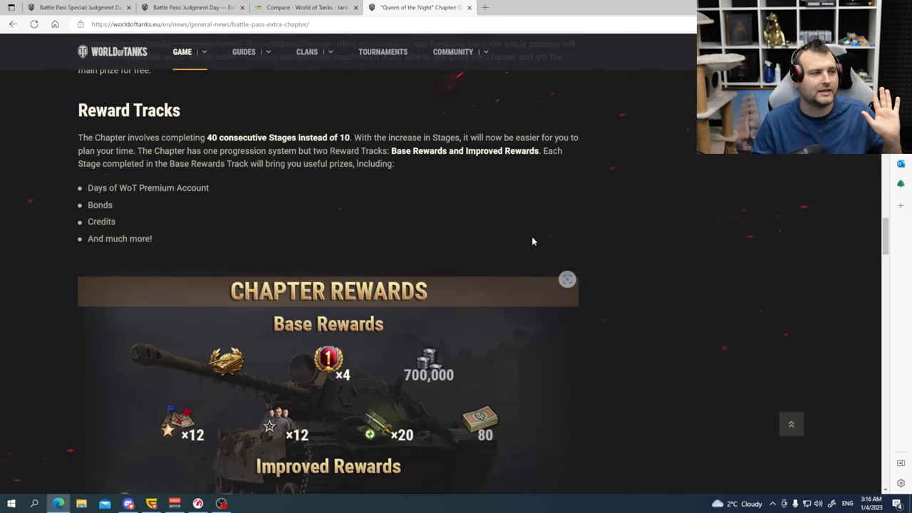
{"action": "scroll", "scroll_direction": "down", "scroll_amount": 3}
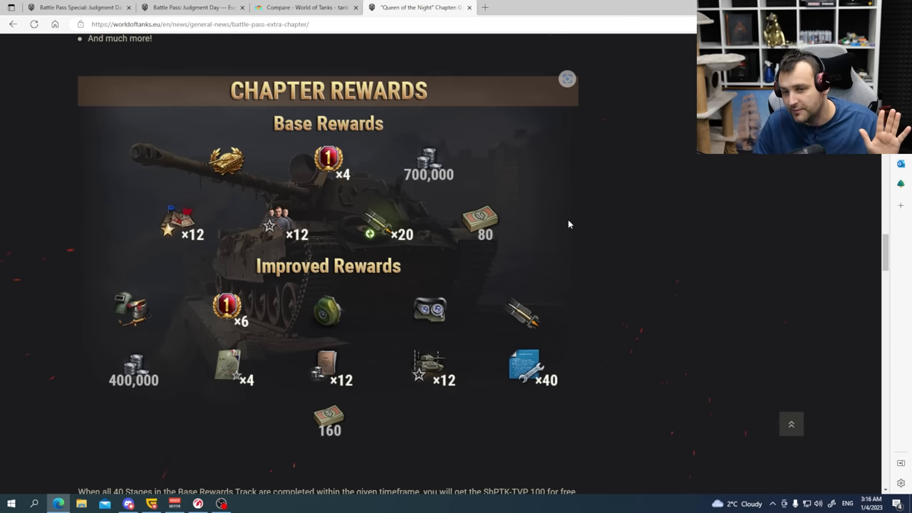
{"action": "mouse_move", "coordinate": [302, 161]}
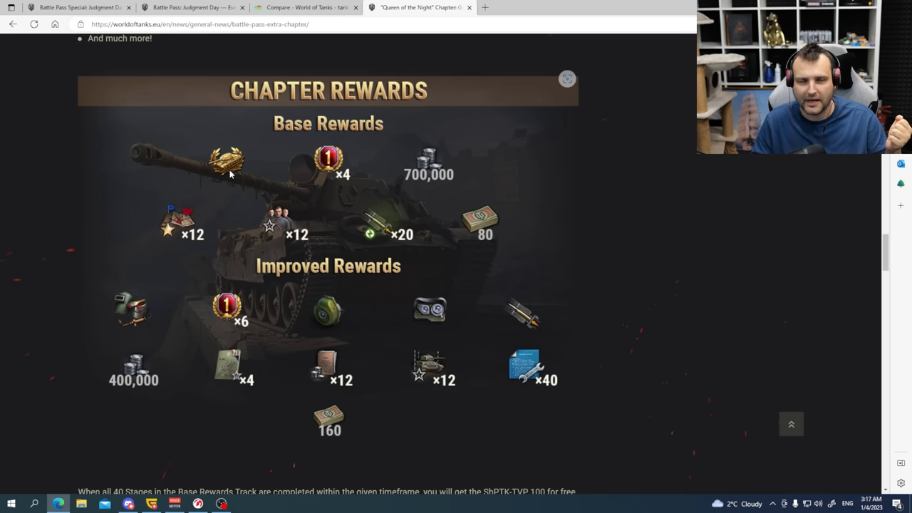
{"action": "mouse_move", "coordinate": [330, 173]}
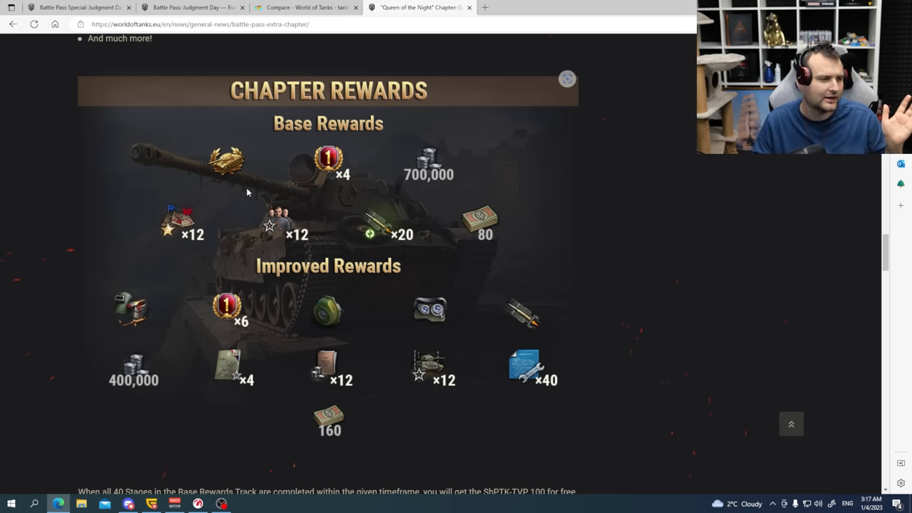
{"action": "mouse_move", "coordinate": [496, 238]}
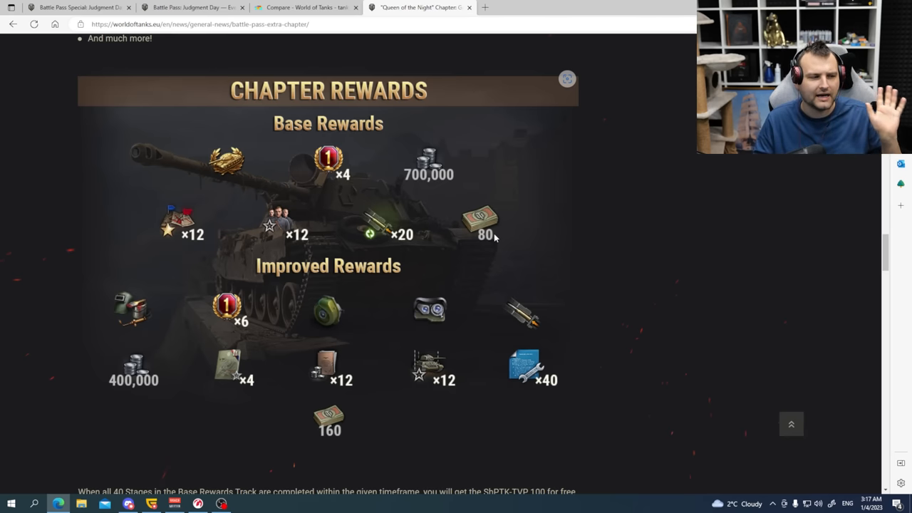
{"action": "mouse_move", "coordinate": [442, 243]}
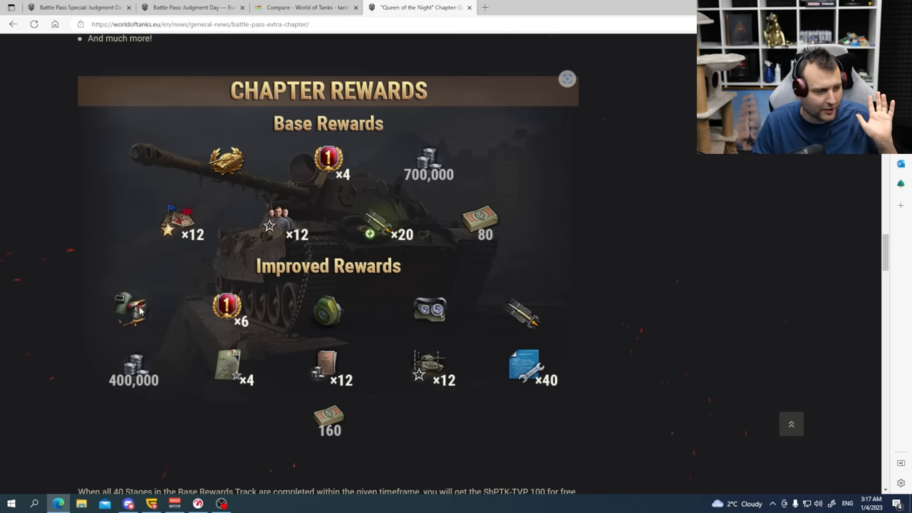
{"action": "mouse_move", "coordinate": [347, 369]}
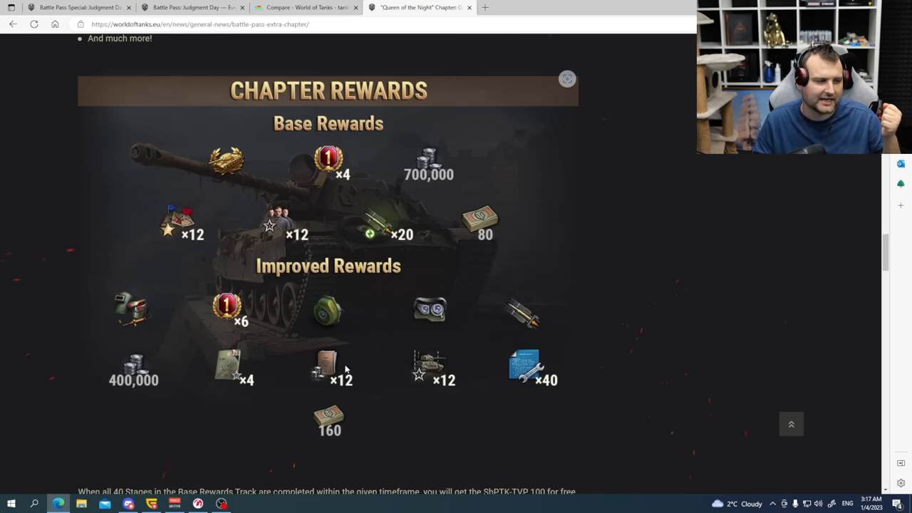
{"action": "mouse_move", "coordinate": [341, 435]}
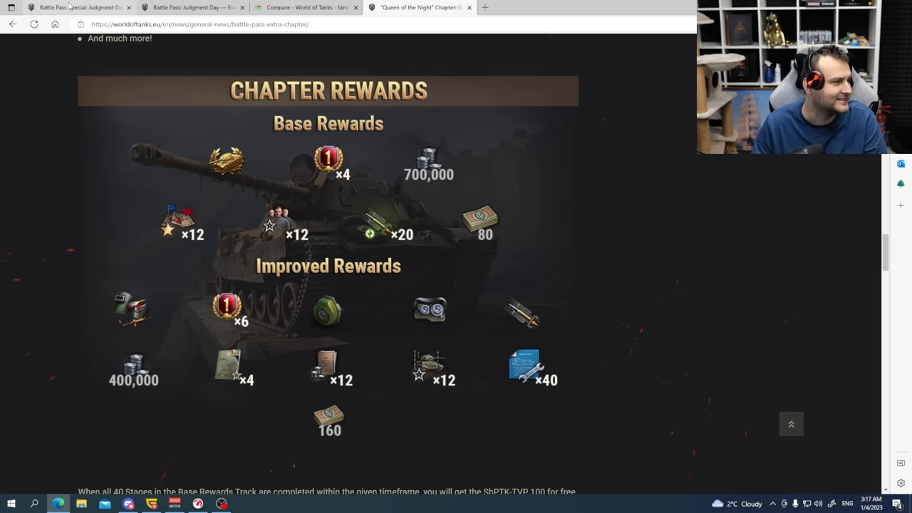
Step: Return to the Judgment Day special page and scroll to the Base Rewards progression track
{"action": "left_click", "coordinate": [79, 7]}
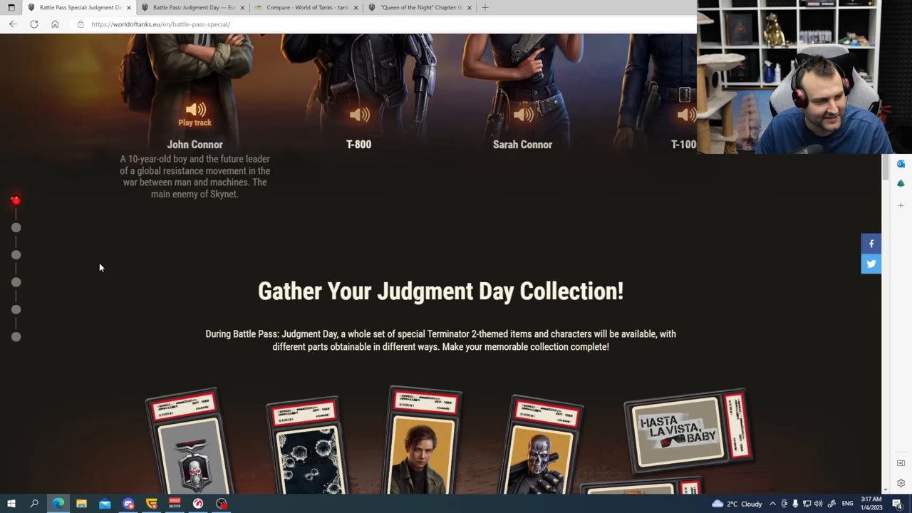
{"action": "scroll", "scroll_direction": "down", "scroll_amount": 3}
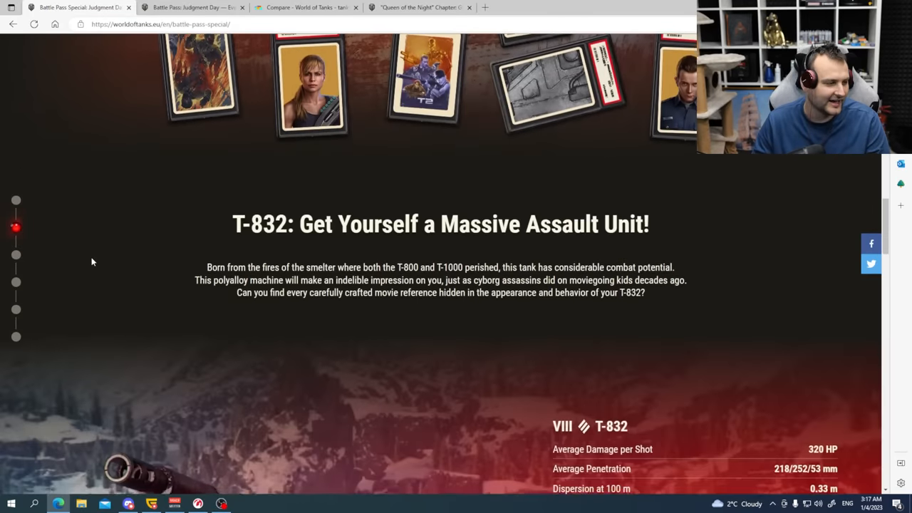
{"action": "scroll", "scroll_direction": "down", "scroll_amount": 3}
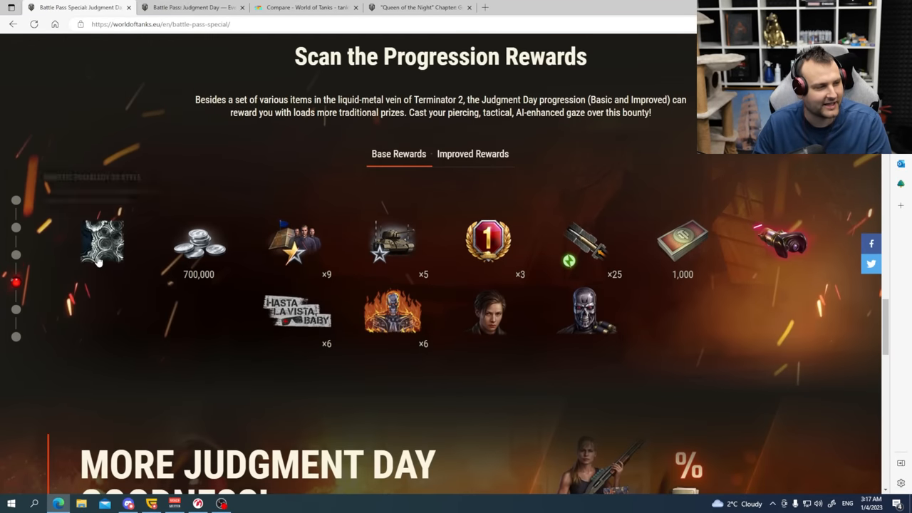
{"action": "mouse_move", "coordinate": [110, 366]}
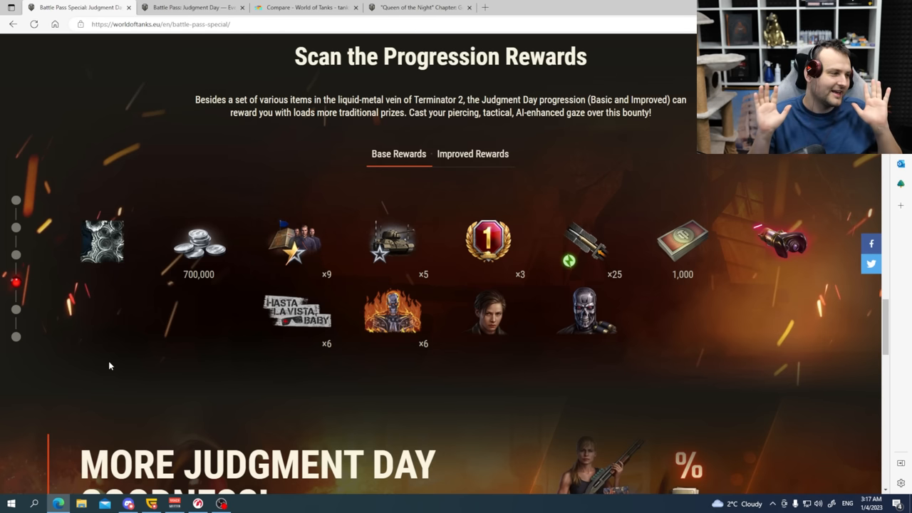
{"action": "mouse_move", "coordinate": [111, 362]}
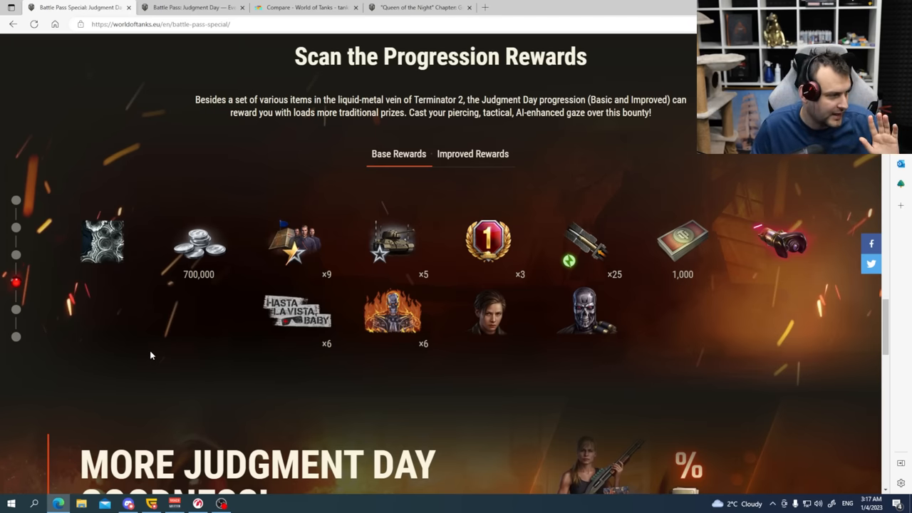
{"action": "mouse_move", "coordinate": [104, 242]}
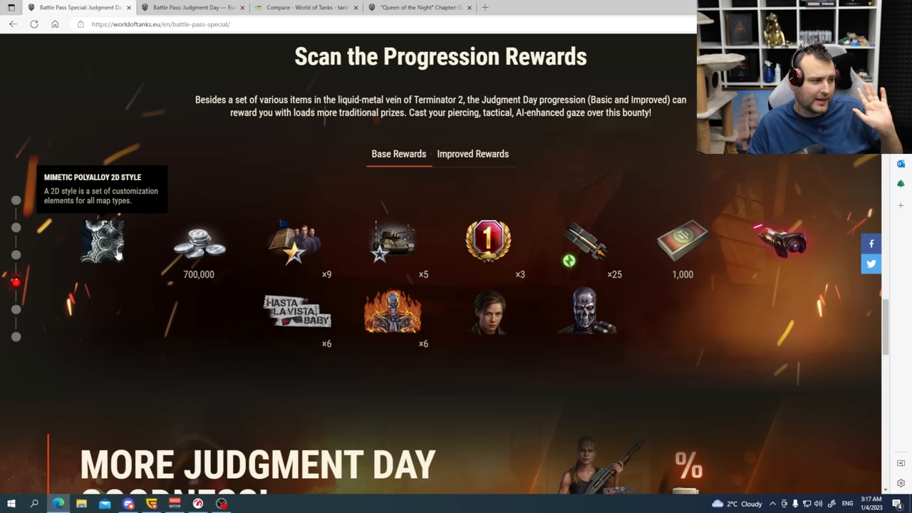
{"action": "mouse_move", "coordinate": [198, 250]}
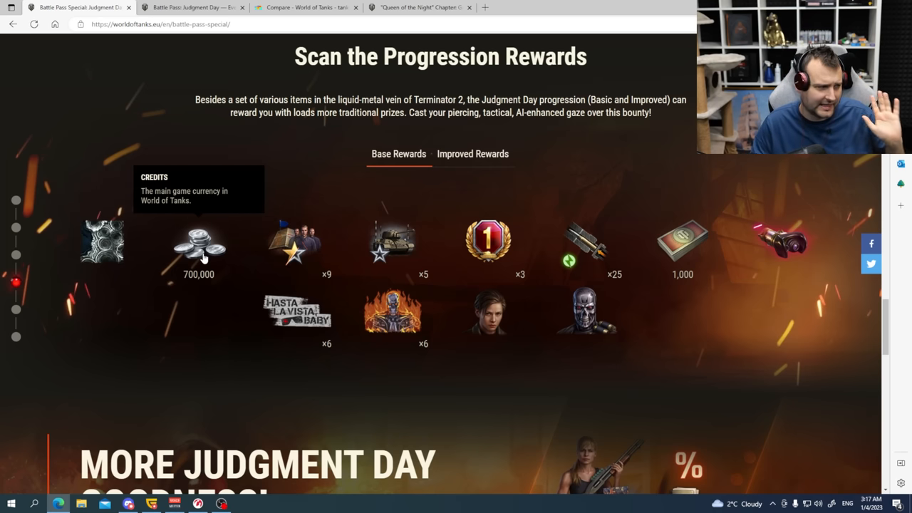
{"action": "mouse_move", "coordinate": [488, 246]}
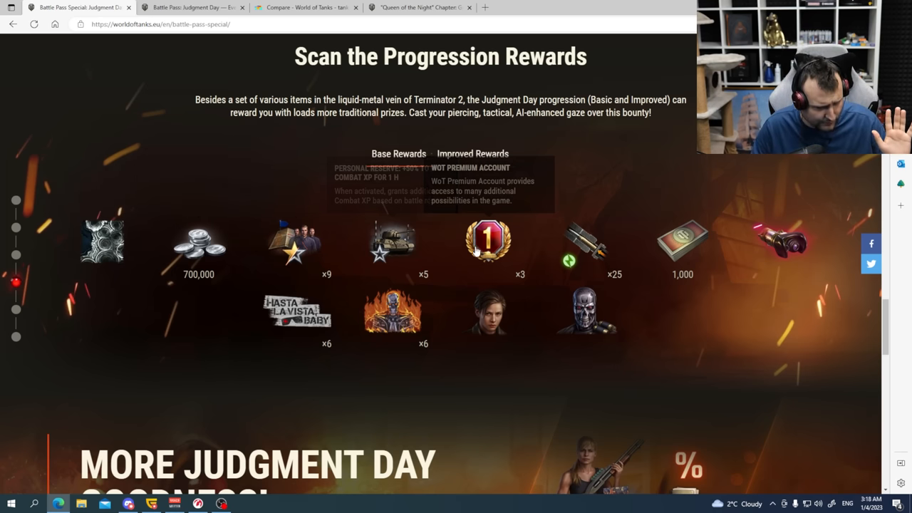
{"action": "mouse_move", "coordinate": [683, 250]}
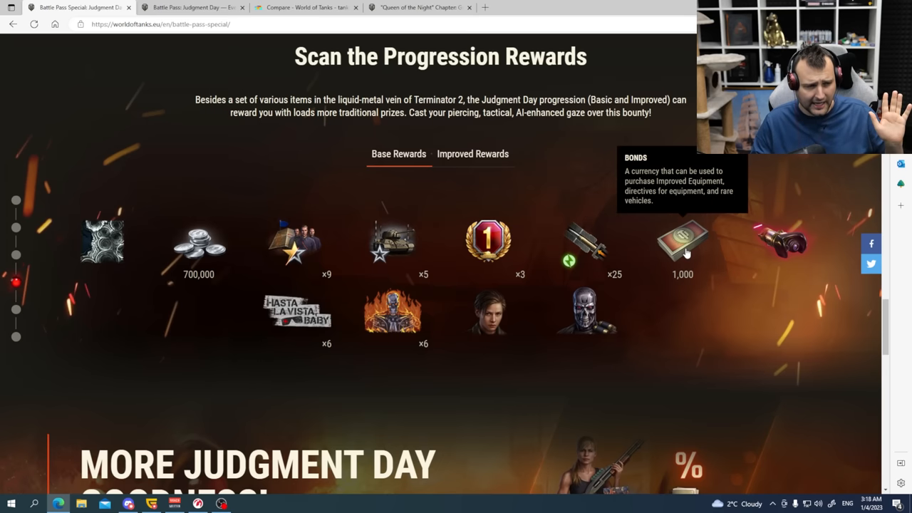
{"action": "mouse_move", "coordinate": [777, 257]}
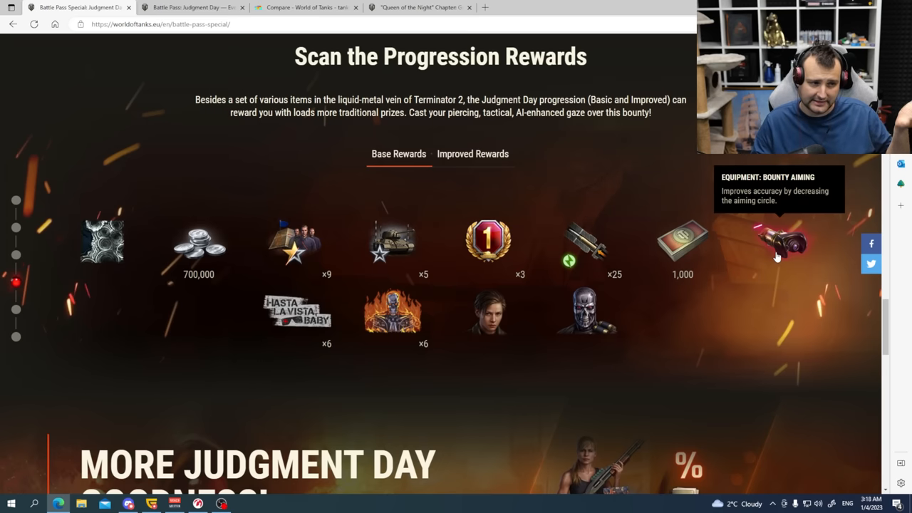
{"action": "mouse_move", "coordinate": [740, 263]}
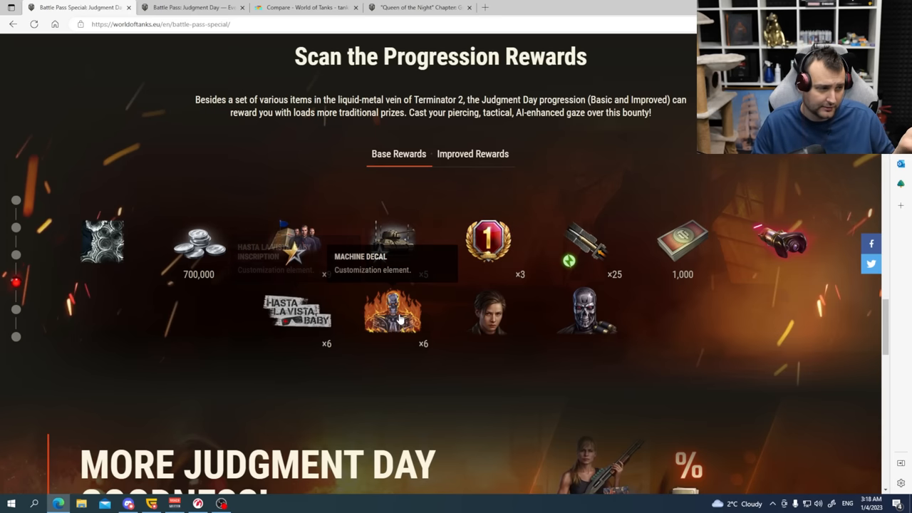
{"action": "mouse_move", "coordinate": [490, 312]}
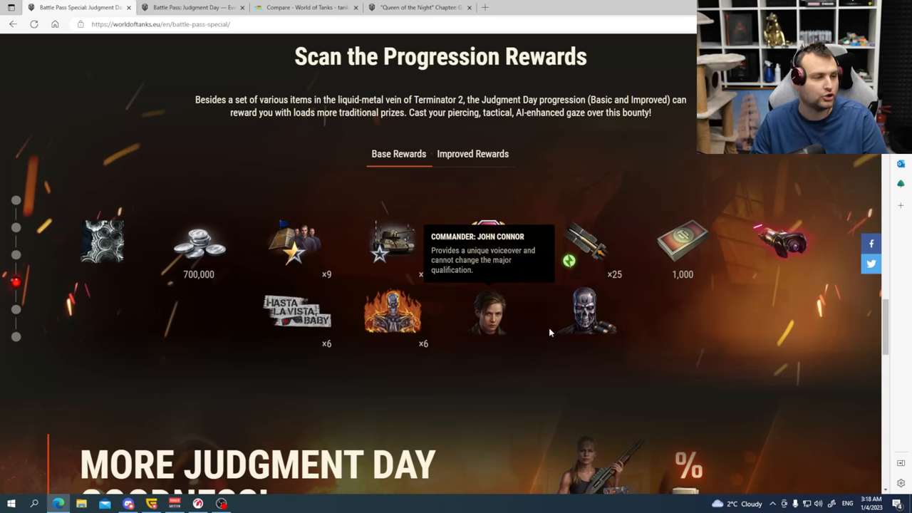
{"action": "mouse_move", "coordinate": [489, 242]}
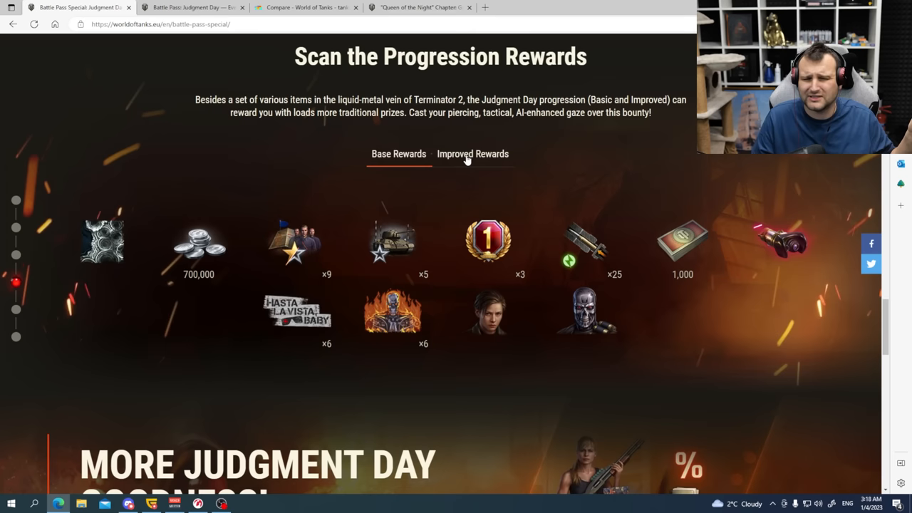
Step: Switch the Scan the Progression Rewards section to the Improved Rewards track
{"action": "left_click", "coordinate": [473, 153]}
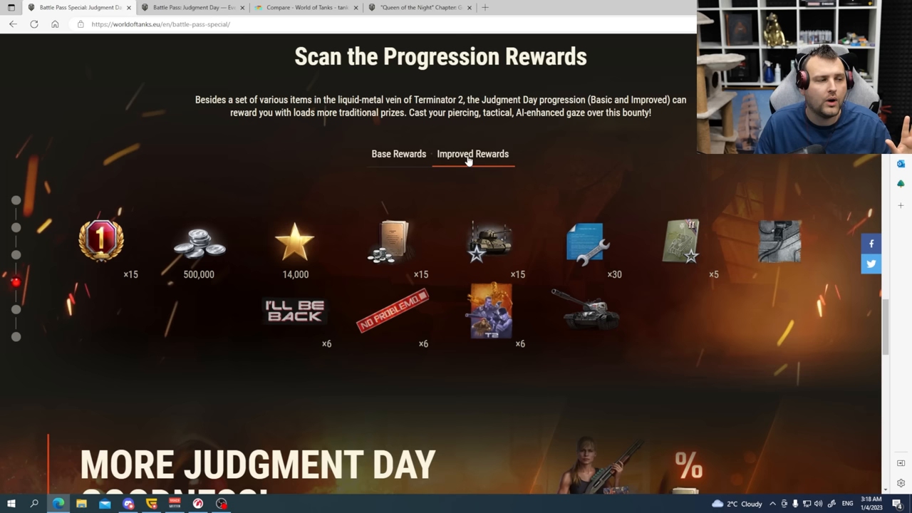
{"action": "mouse_move", "coordinate": [472, 164]}
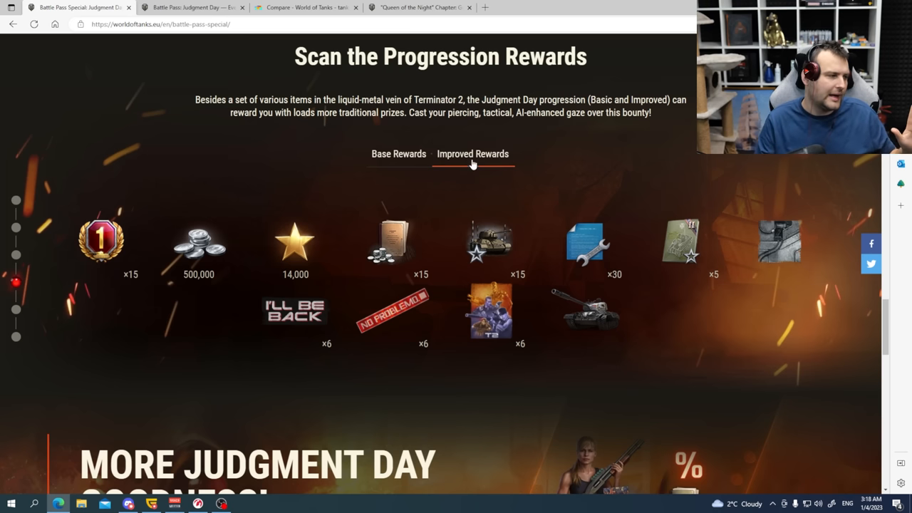
{"action": "mouse_move", "coordinate": [102, 238]}
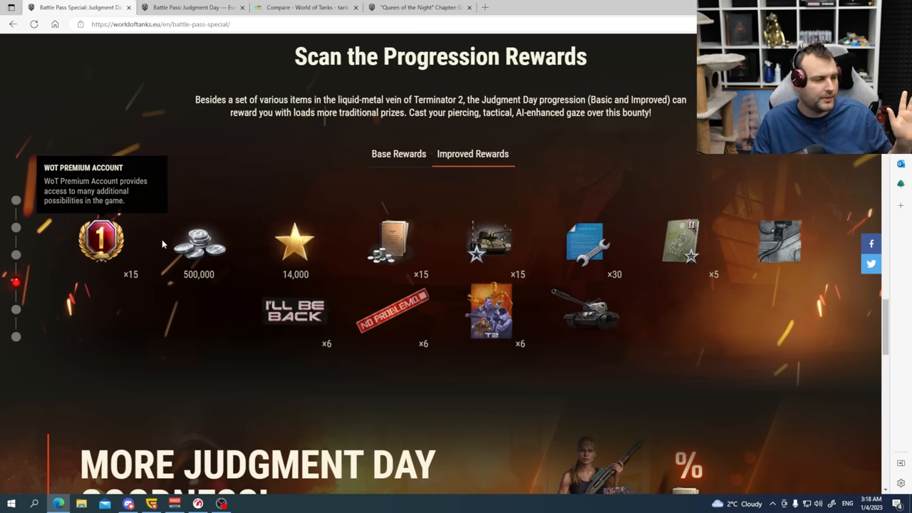
{"action": "mouse_move", "coordinate": [403, 248]}
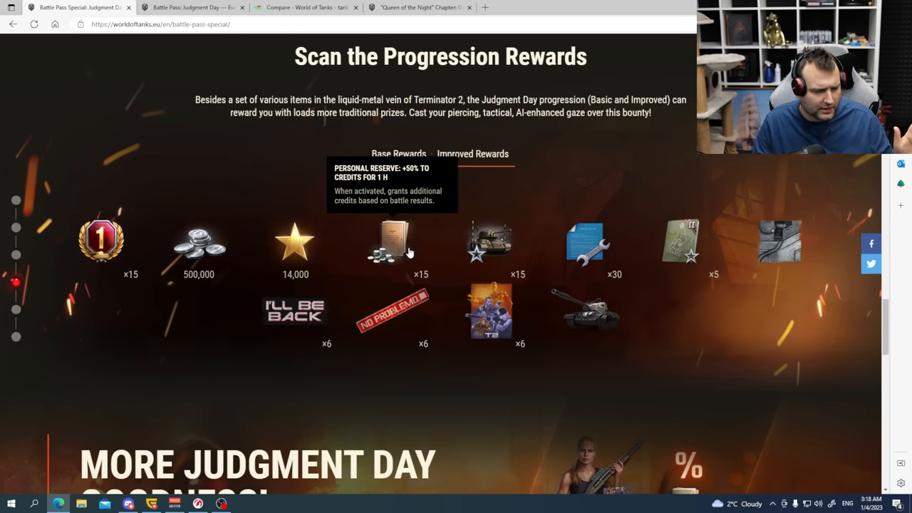
{"action": "mouse_move", "coordinate": [490, 243]}
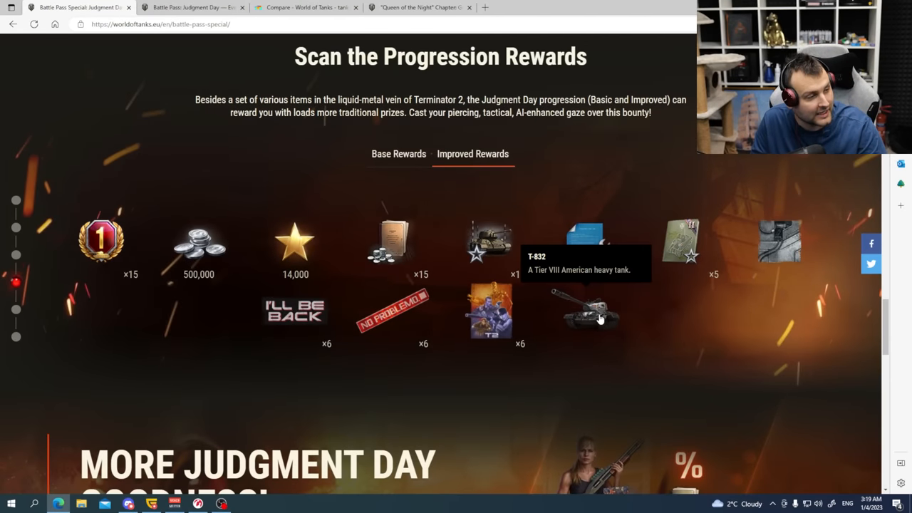
{"action": "mouse_move", "coordinate": [577, 196]}
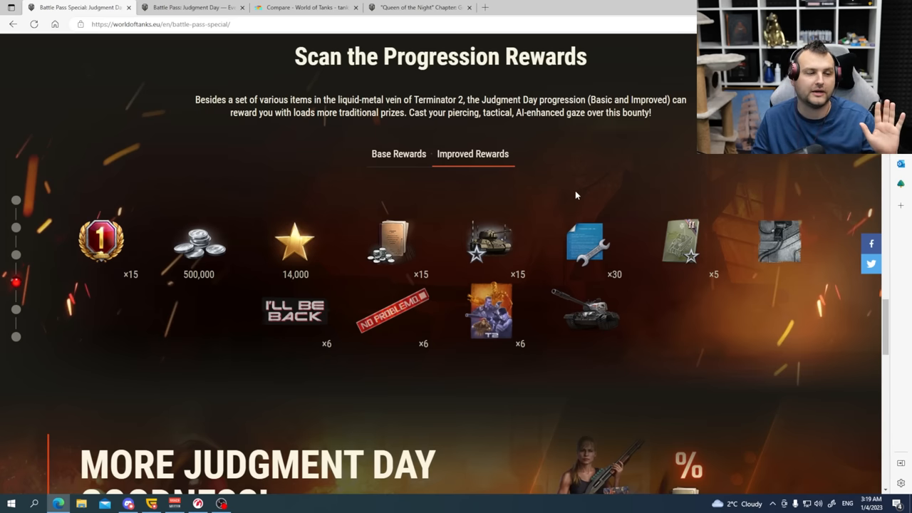
{"action": "mouse_move", "coordinate": [588, 187]}
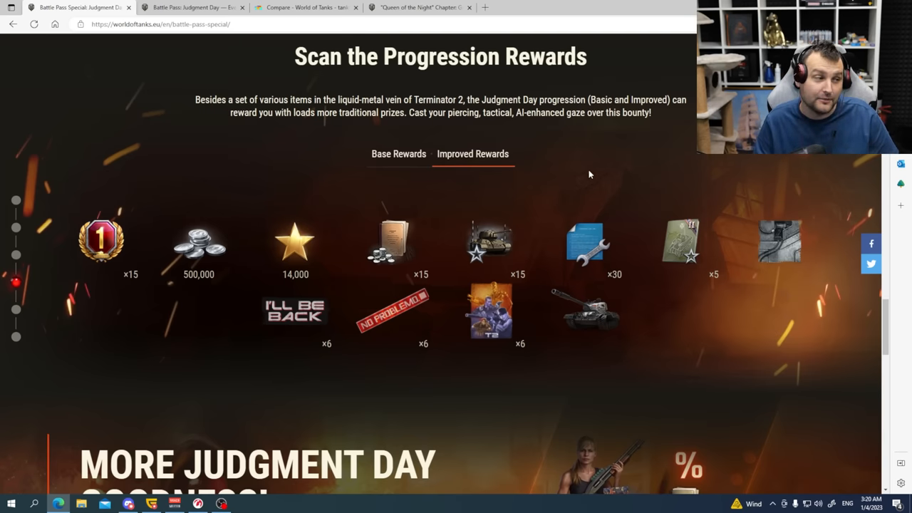
Step: Scroll down to the Meet the Commanders section with John Connor's voice track
{"action": "scroll", "scroll_direction": "down", "scroll_amount": 3}
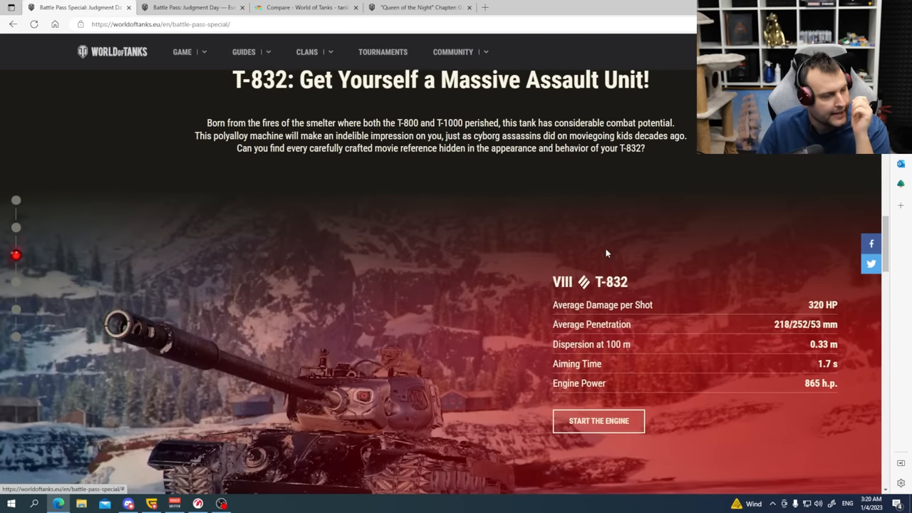
{"action": "scroll", "scroll_direction": "down", "scroll_amount": 3}
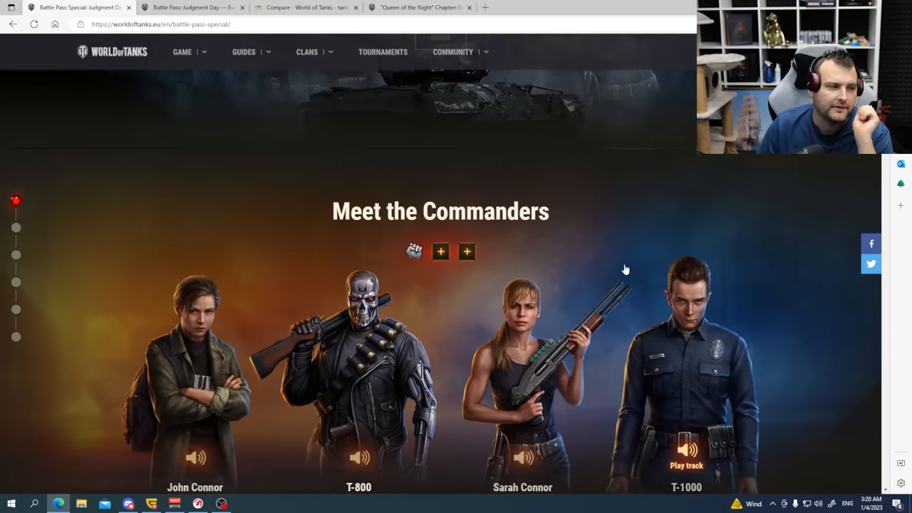
{"action": "scroll", "scroll_direction": "down", "scroll_amount": 3}
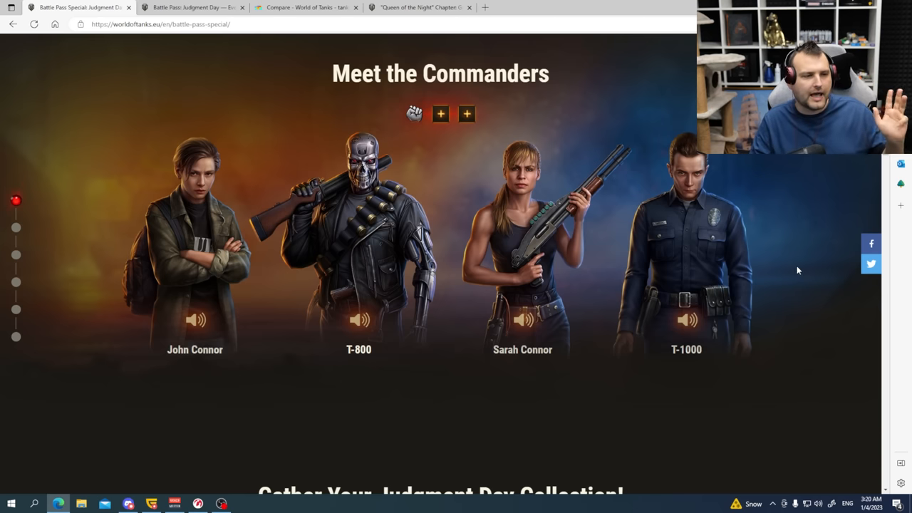
{"action": "mouse_move", "coordinate": [195, 278]}
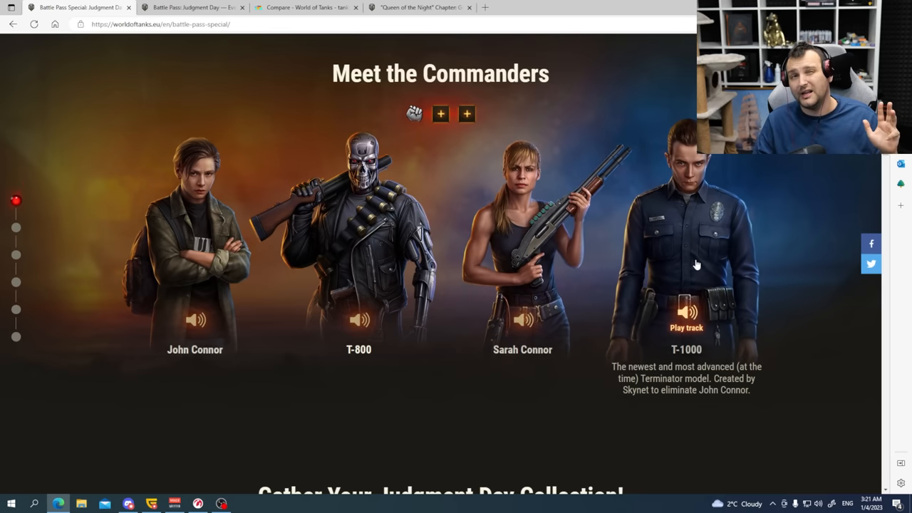
{"action": "scroll", "scroll_direction": "up", "scroll_amount": 3}
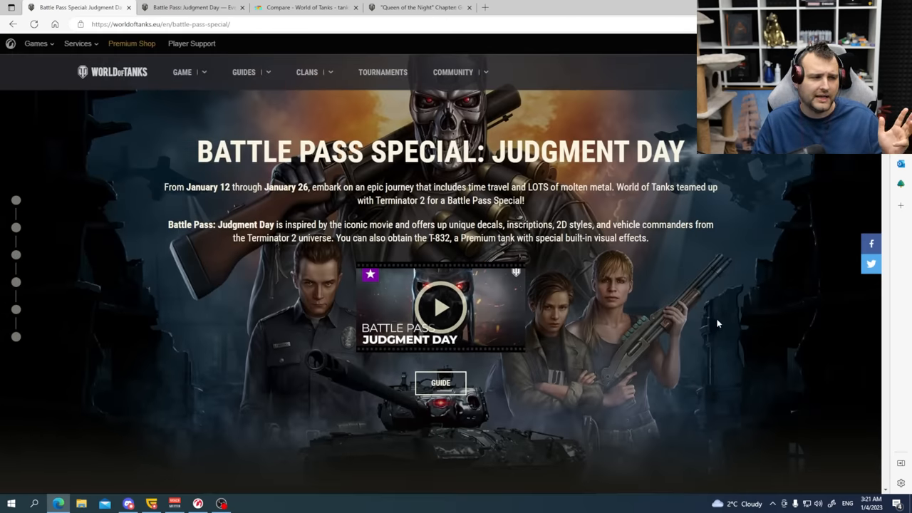
{"action": "scroll", "scroll_direction": "down", "scroll_amount": 3}
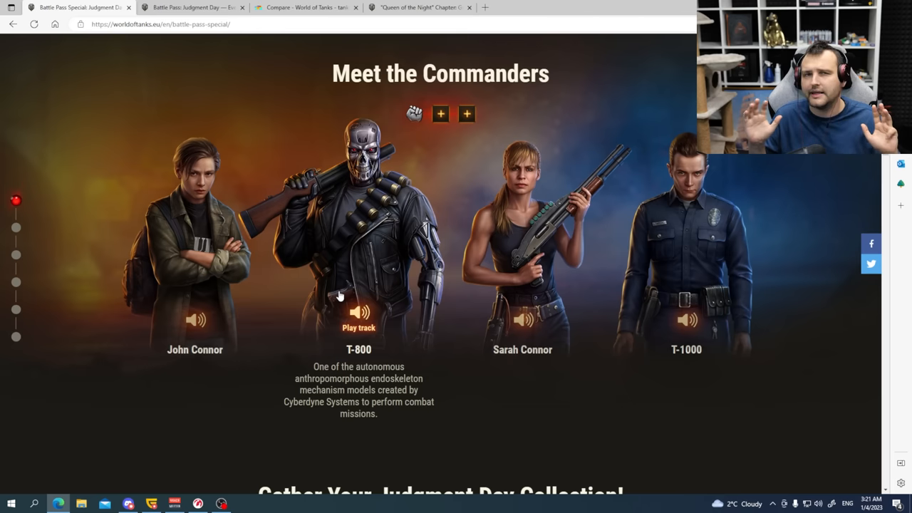
{"action": "mouse_move", "coordinate": [329, 292]}
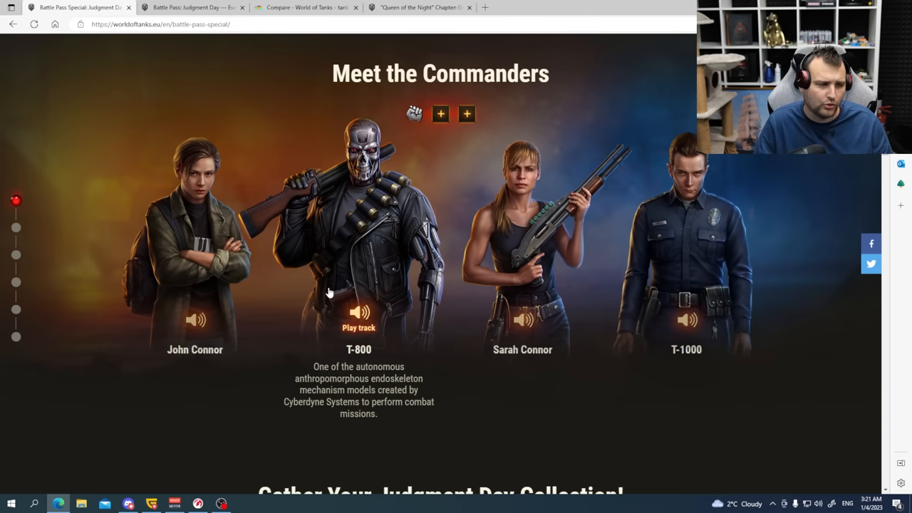
{"action": "mouse_move", "coordinate": [350, 271]}
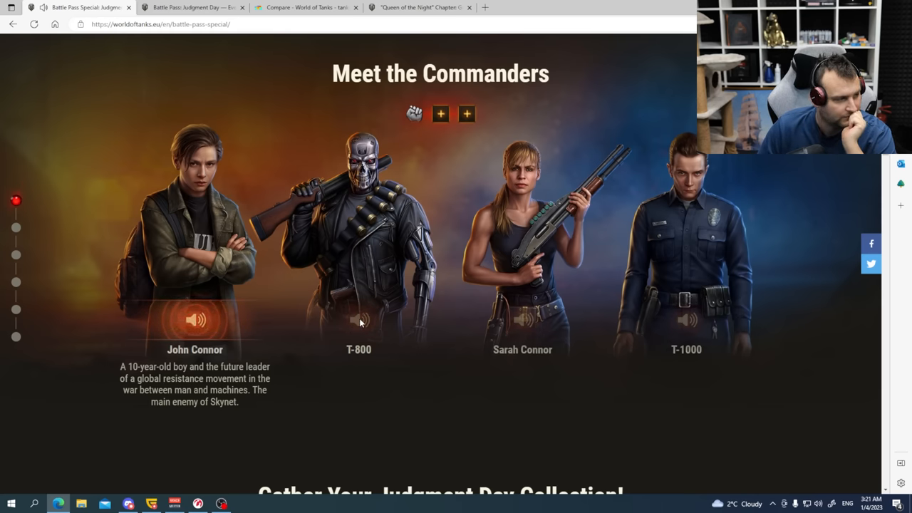
Step: Play and stop the T-800 voice line, then play the T-1000 voice line
{"action": "left_click", "coordinate": [358, 319]}
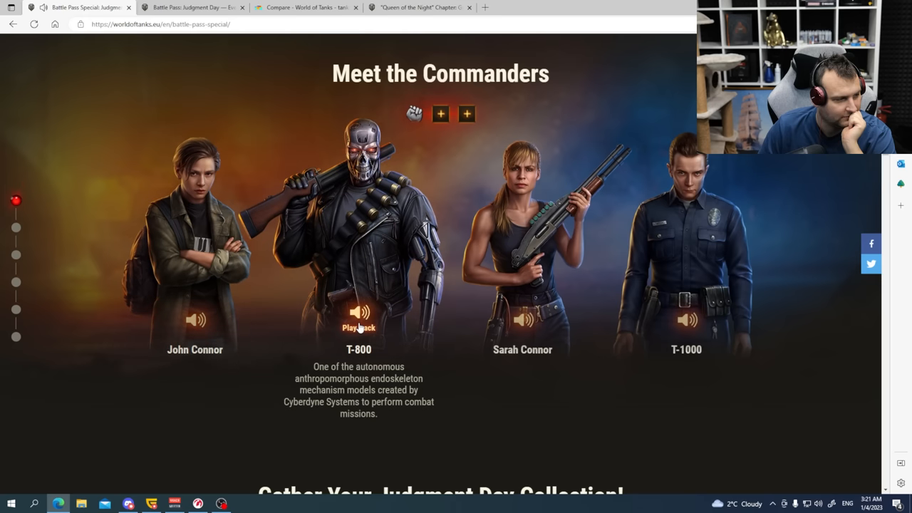
{"action": "left_click", "coordinate": [359, 317]}
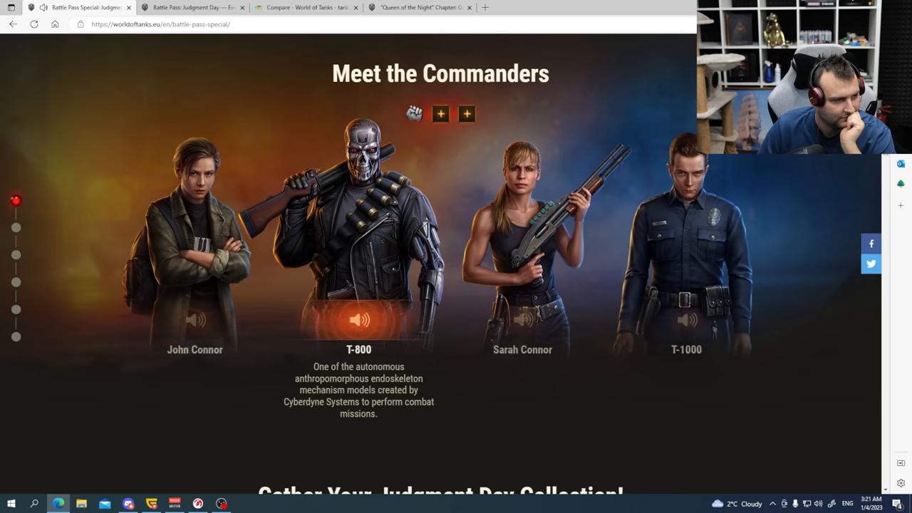
{"action": "left_click", "coordinate": [523, 320]}
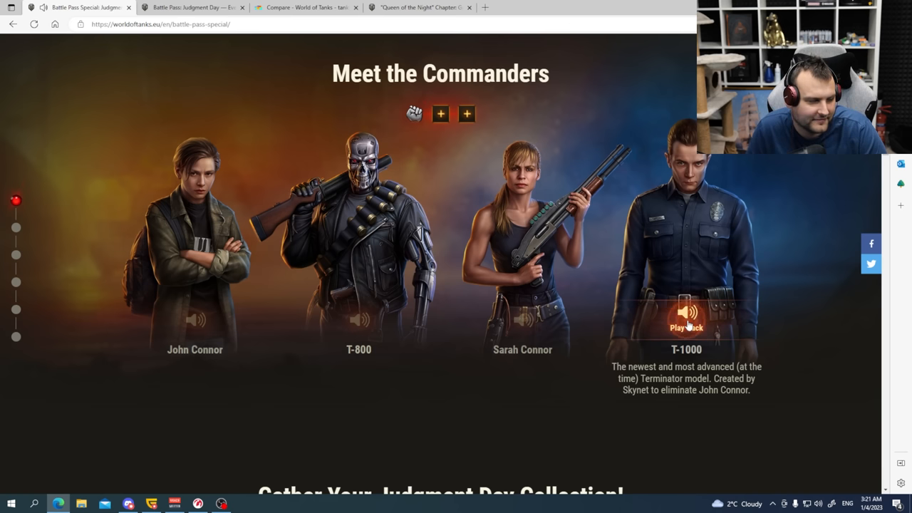
{"action": "left_click", "coordinate": [687, 317]}
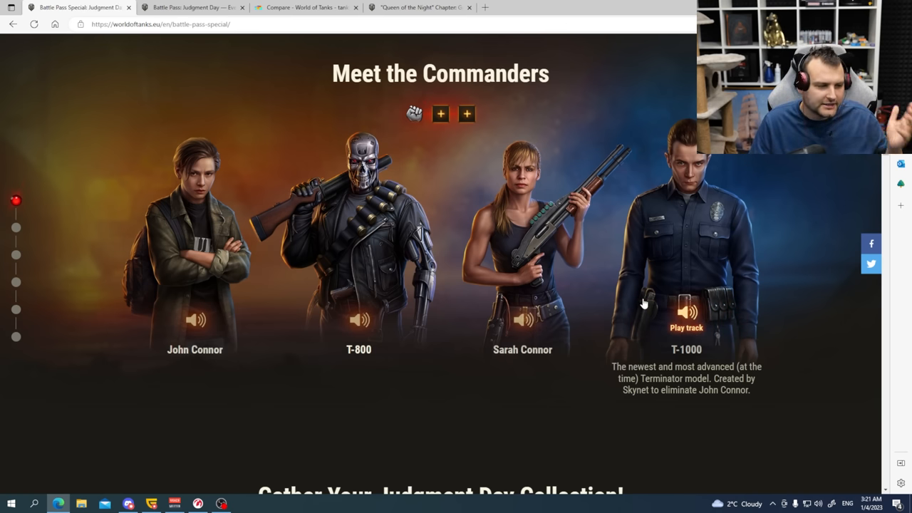
Step: Scroll back to the progression rewards and switch to the Base Rewards track
{"action": "scroll", "scroll_direction": "down", "scroll_amount": 3}
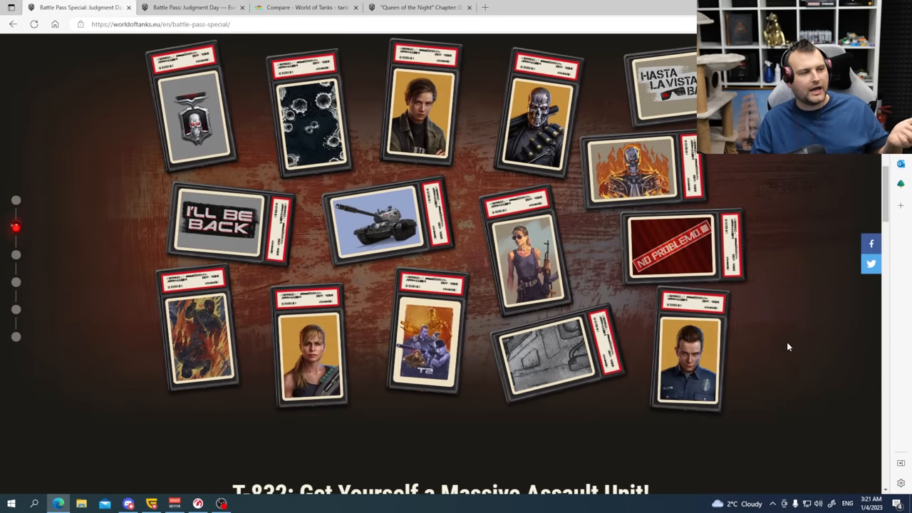
{"action": "scroll", "scroll_direction": "down", "scroll_amount": 3}
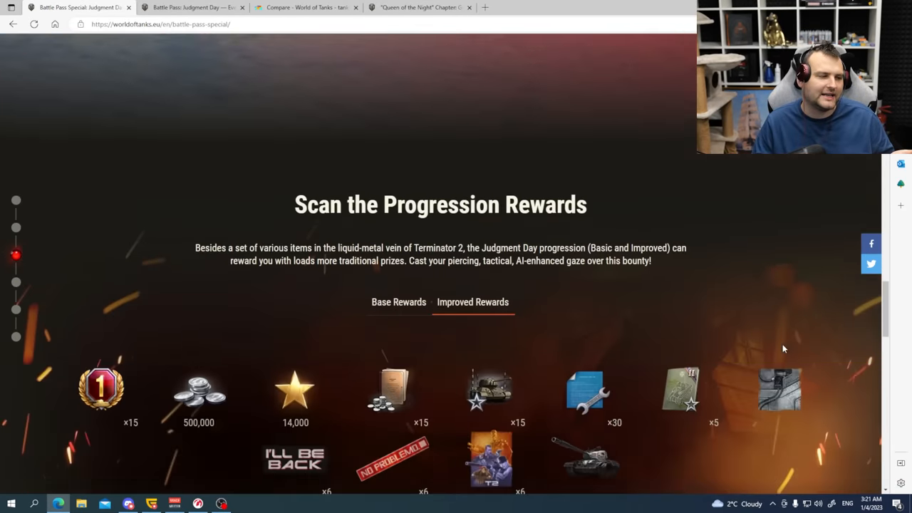
{"action": "scroll", "scroll_direction": "down", "scroll_amount": 3}
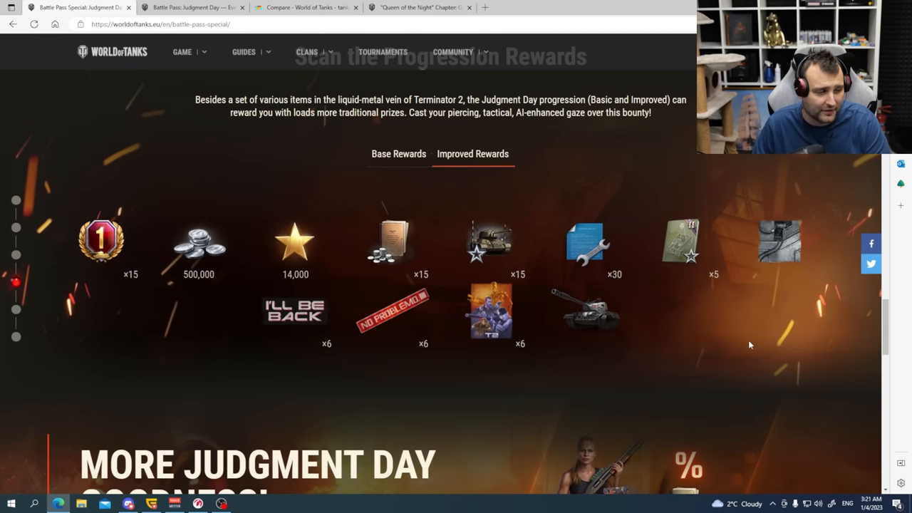
{"action": "left_click", "coordinate": [398, 154]}
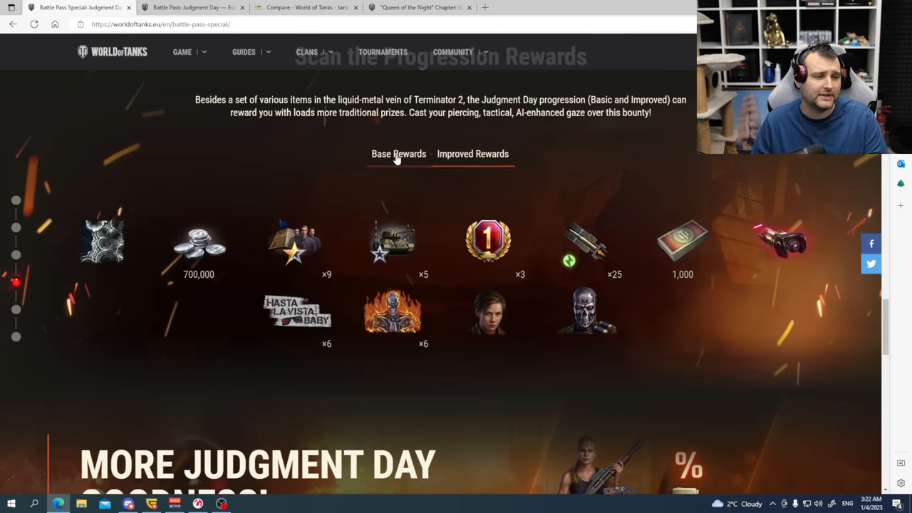
{"action": "mouse_move", "coordinate": [489, 314]}
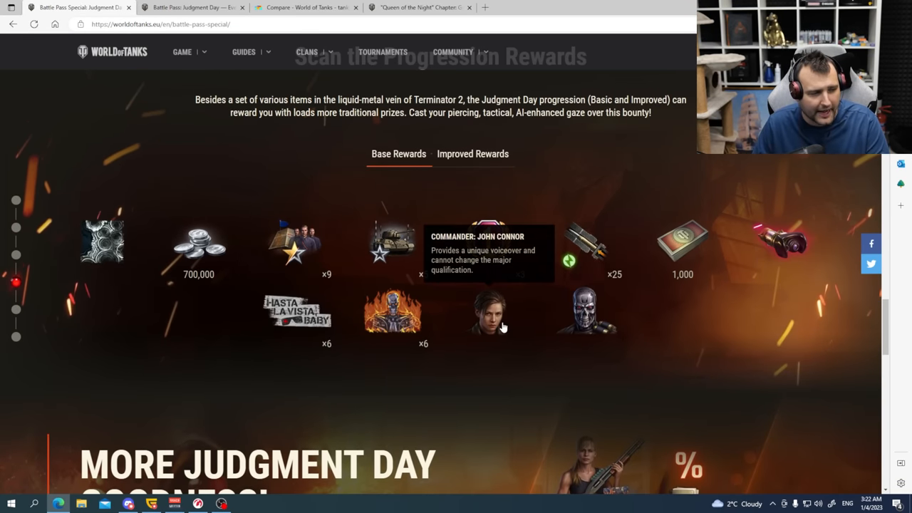
{"action": "mouse_move", "coordinate": [569, 366]}
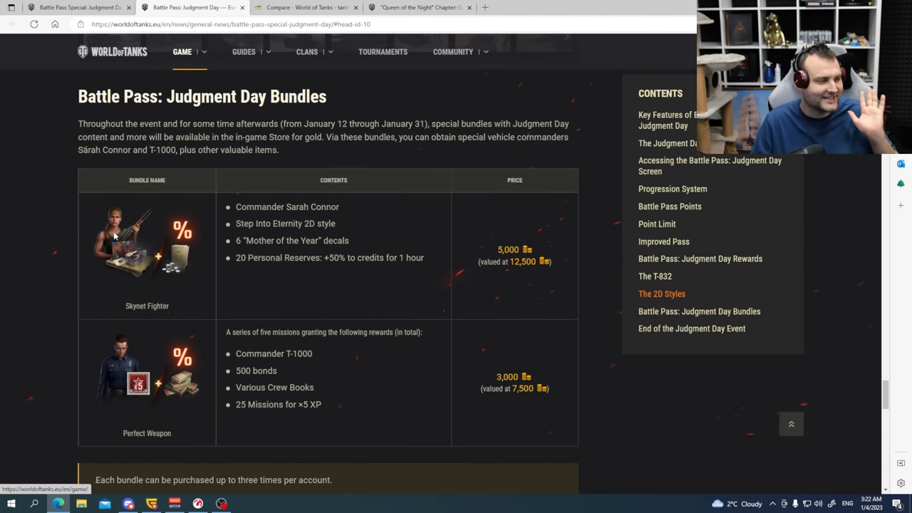
{"action": "mouse_move", "coordinate": [130, 318]}
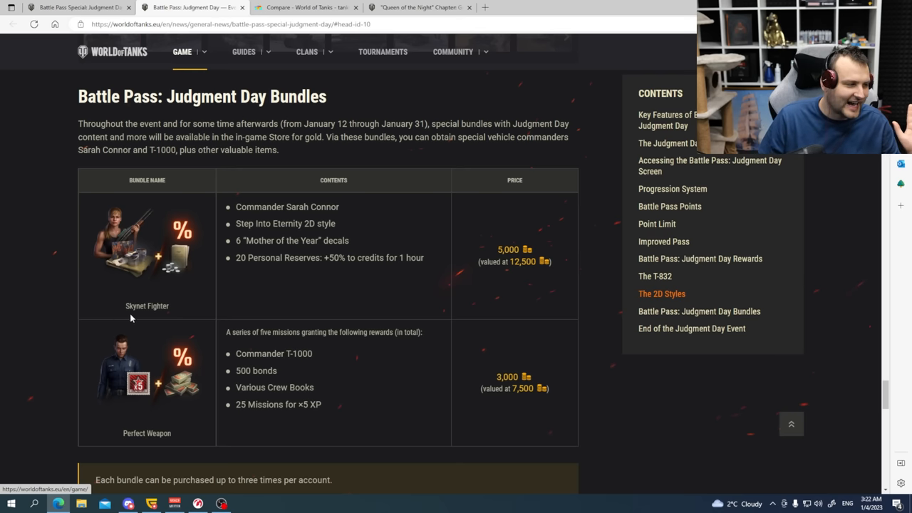
{"action": "mouse_move", "coordinate": [490, 252]}
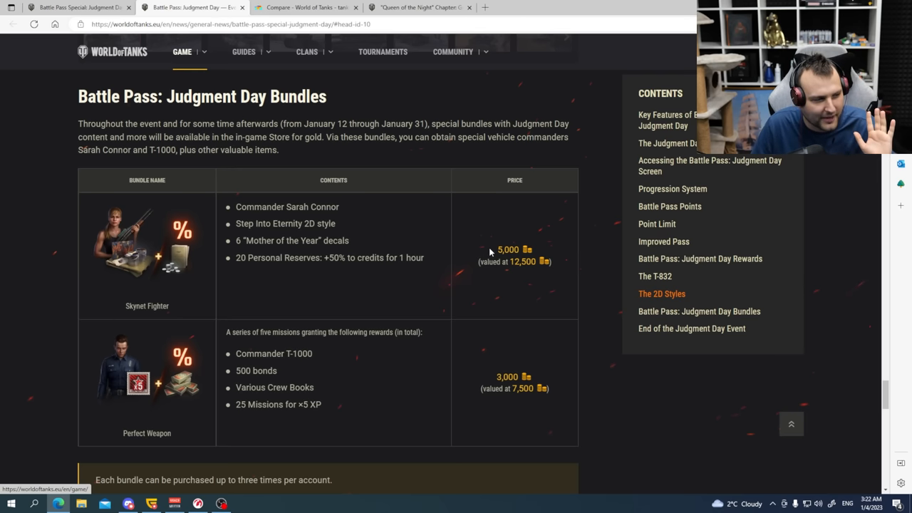
{"action": "mouse_move", "coordinate": [539, 252]}
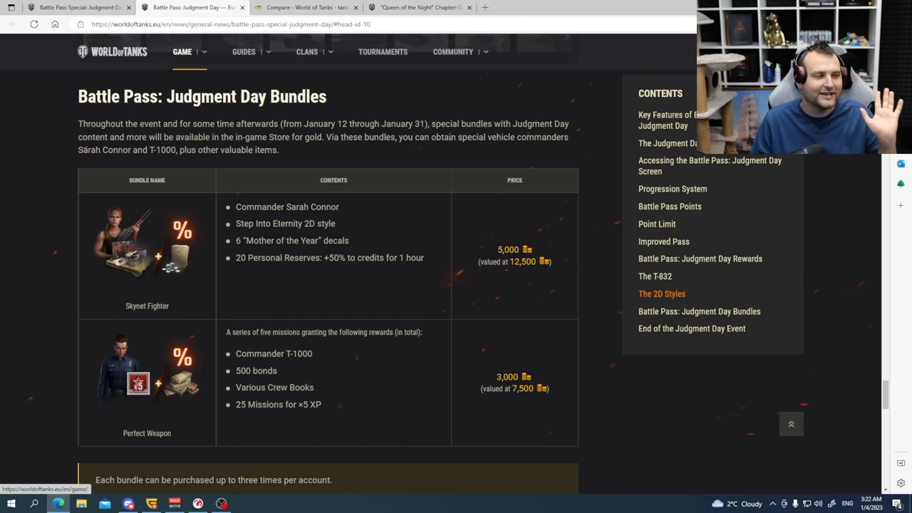
Step: Drag across the Judgment Day Bundles table to review the Skynet Fighter and Perfect Weapon bundles
{"action": "left_click_drag", "start_coordinate": [248, 257], "coordinate": [424, 257]}
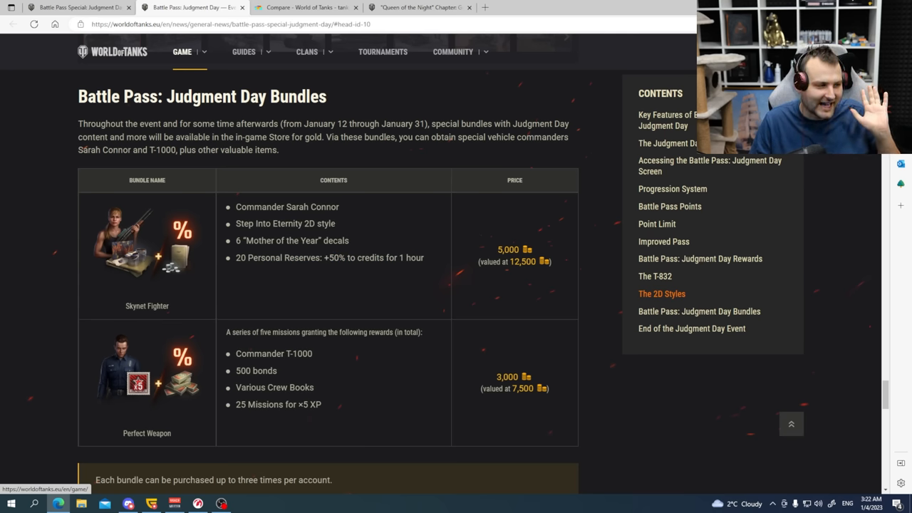
{"action": "mouse_move", "coordinate": [298, 326]}
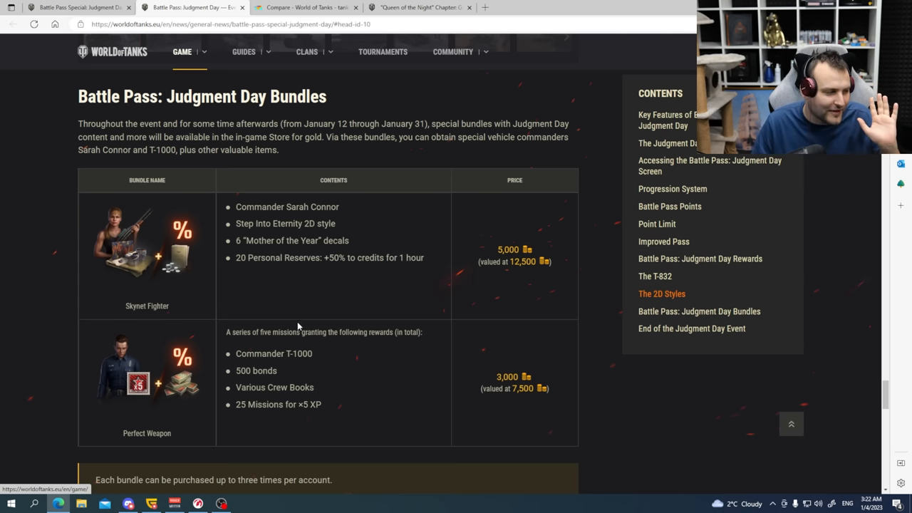
{"action": "mouse_move", "coordinate": [111, 397]}
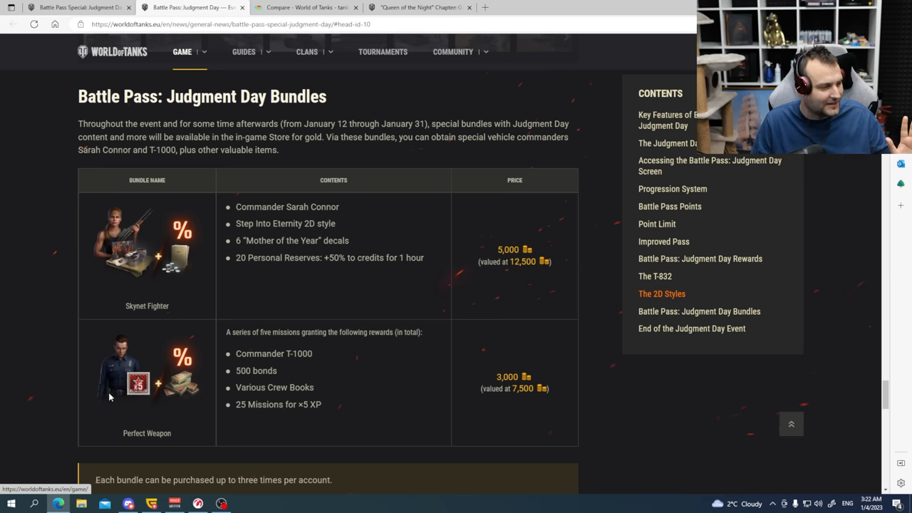
{"action": "mouse_move", "coordinate": [103, 383]}
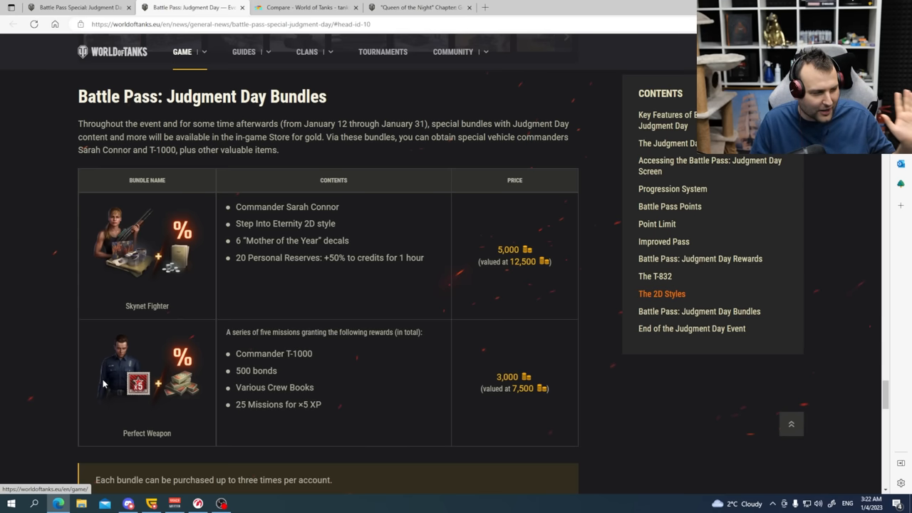
{"action": "left_click_drag", "start_coordinate": [255, 354], "coordinate": [325, 353]}
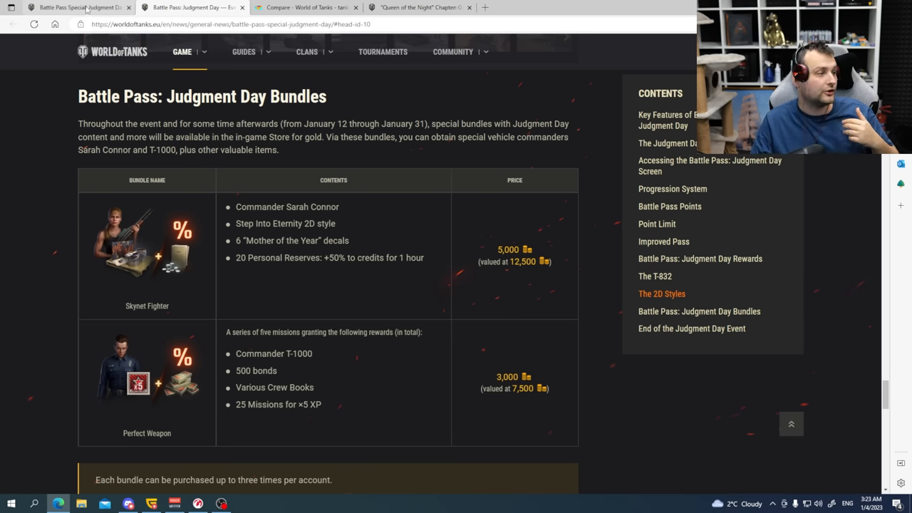
{"action": "mouse_move", "coordinate": [429, 366]}
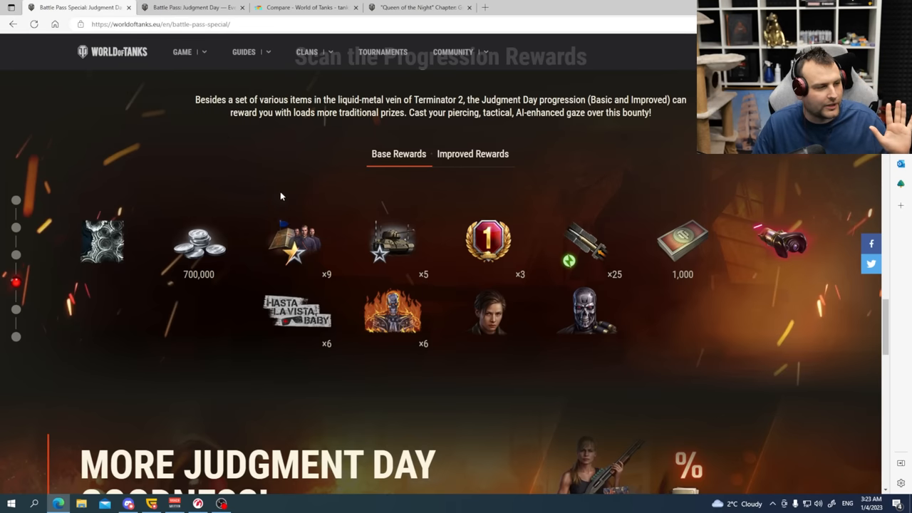
{"action": "mouse_move", "coordinate": [271, 176]}
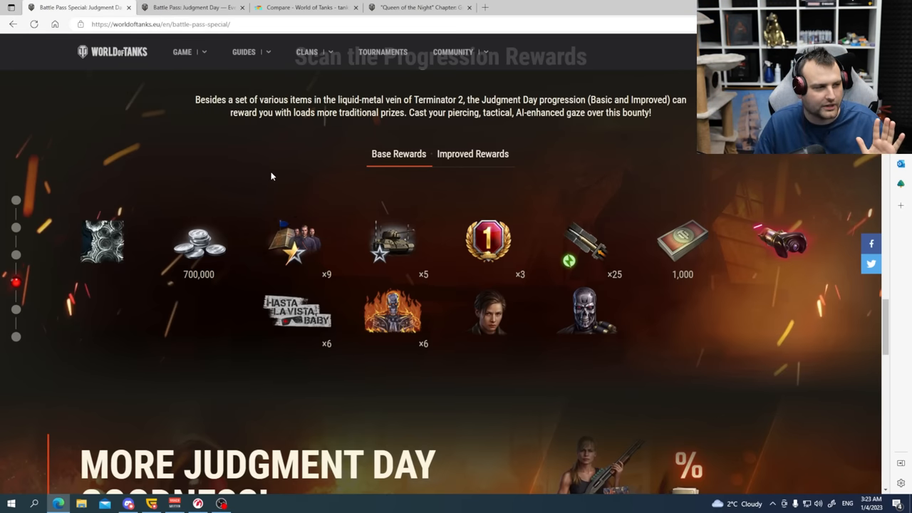
Step: Switch to the Queen of the Night article showing base and improved Chapter Rewards
{"action": "left_click", "coordinate": [417, 7]}
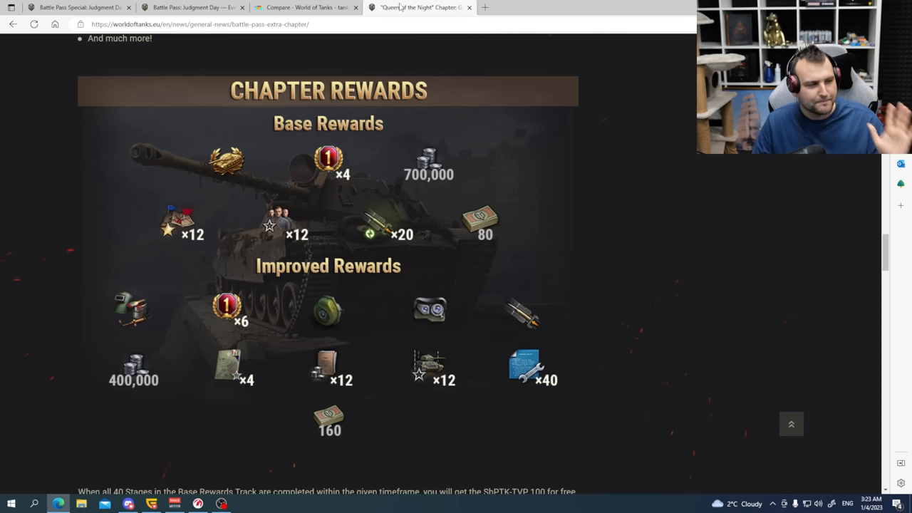
{"action": "mouse_move", "coordinate": [35, 140]}
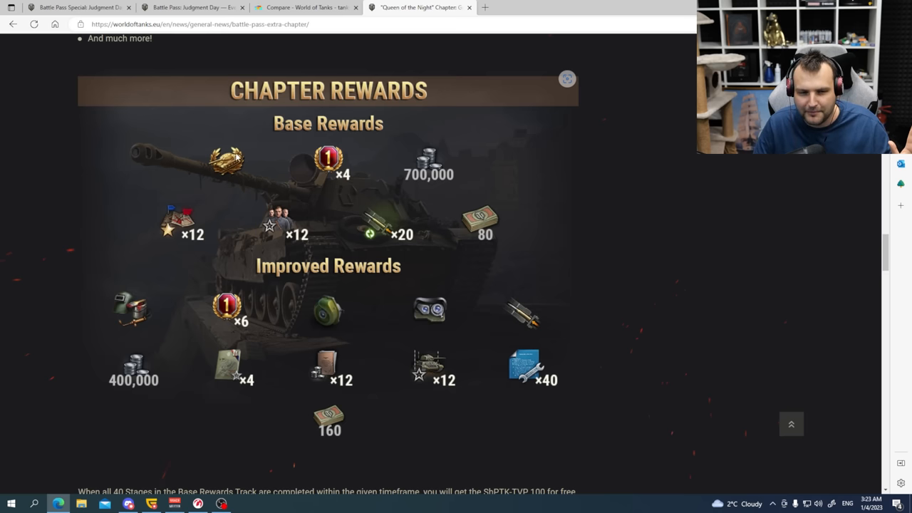
{"action": "mouse_move", "coordinate": [239, 168]}
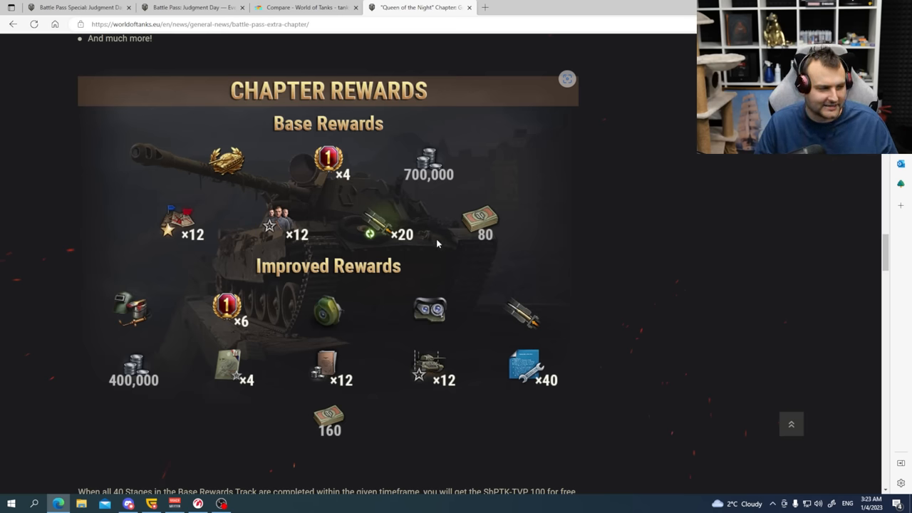
{"action": "mouse_move", "coordinate": [149, 315]}
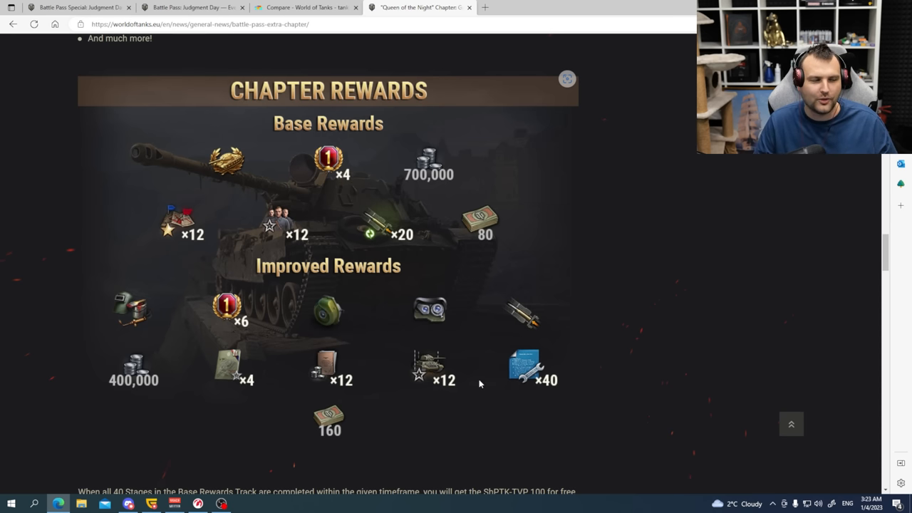
{"action": "left_click", "coordinate": [79, 7]}
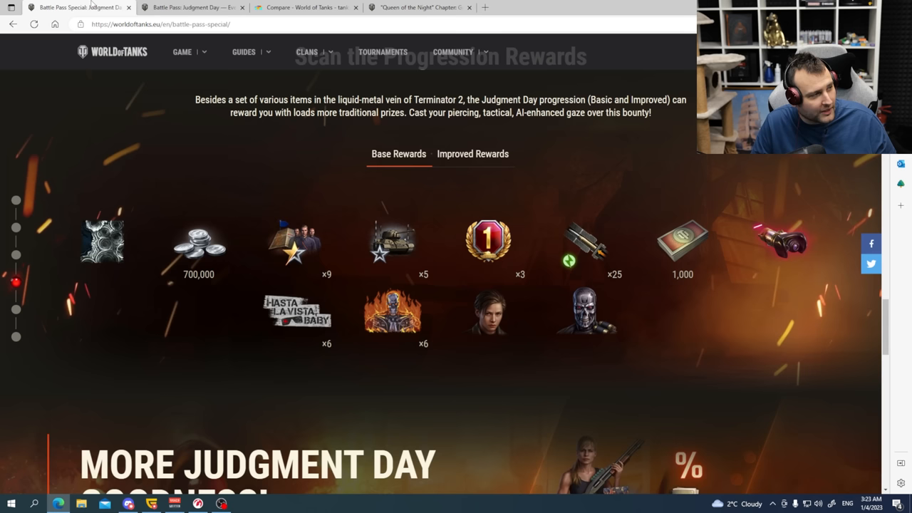
{"action": "mouse_move", "coordinate": [199, 249]}
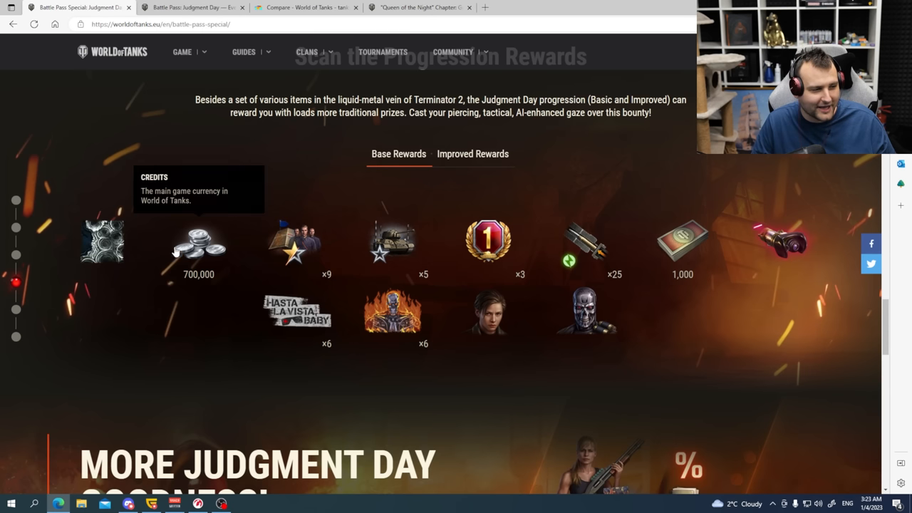
{"action": "mouse_move", "coordinate": [809, 196]}
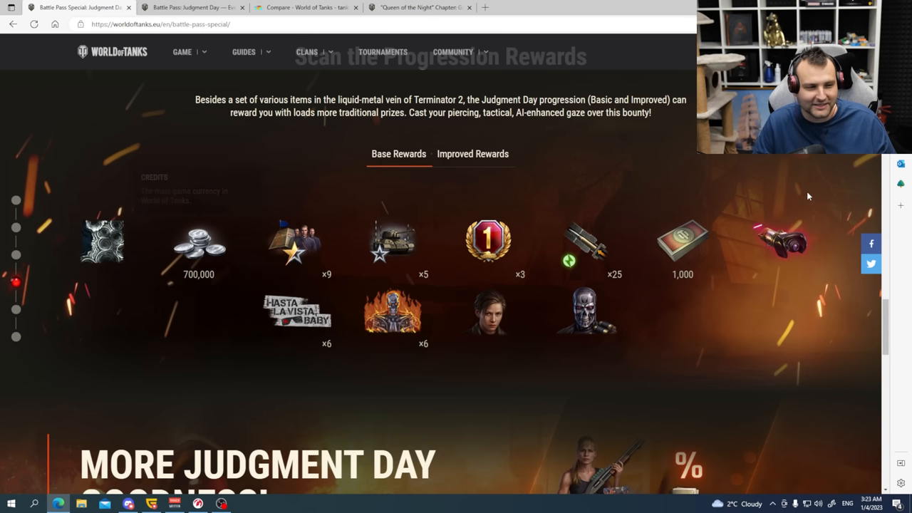
{"action": "mouse_move", "coordinate": [784, 243]}
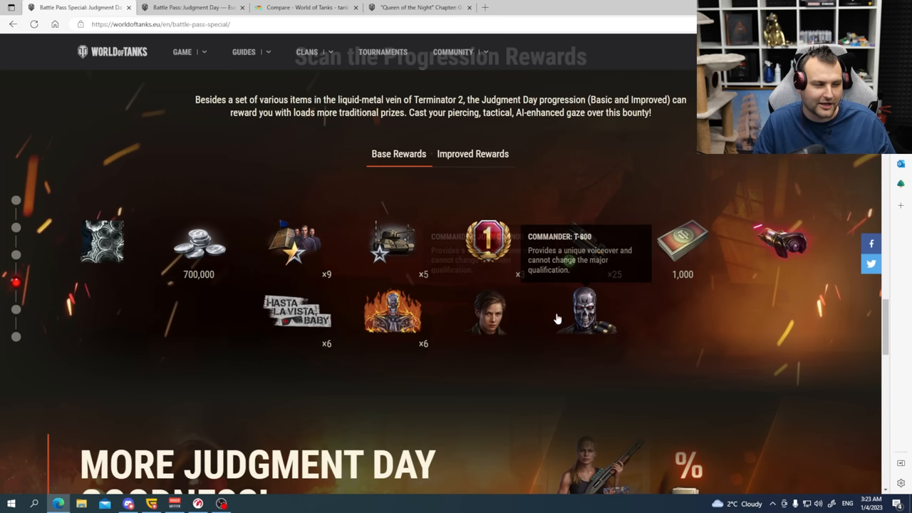
{"action": "left_click", "coordinate": [472, 153]}
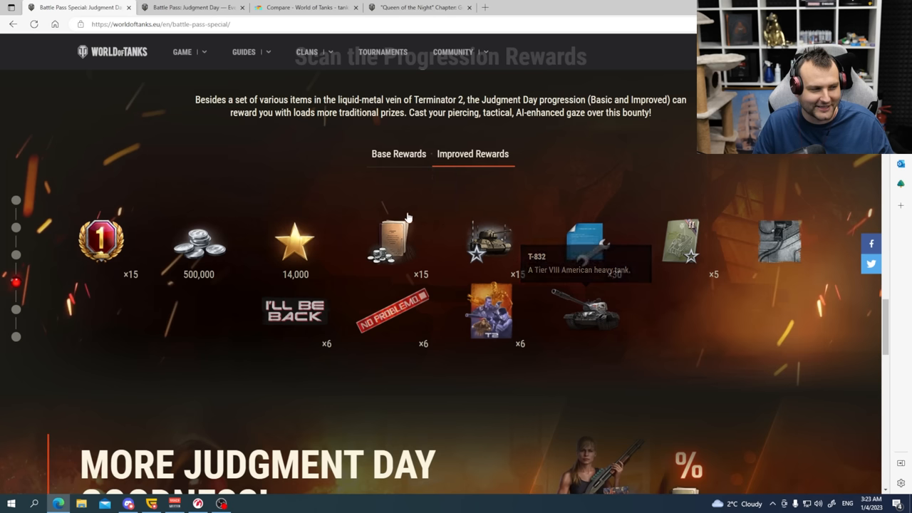
{"action": "mouse_move", "coordinate": [102, 241]}
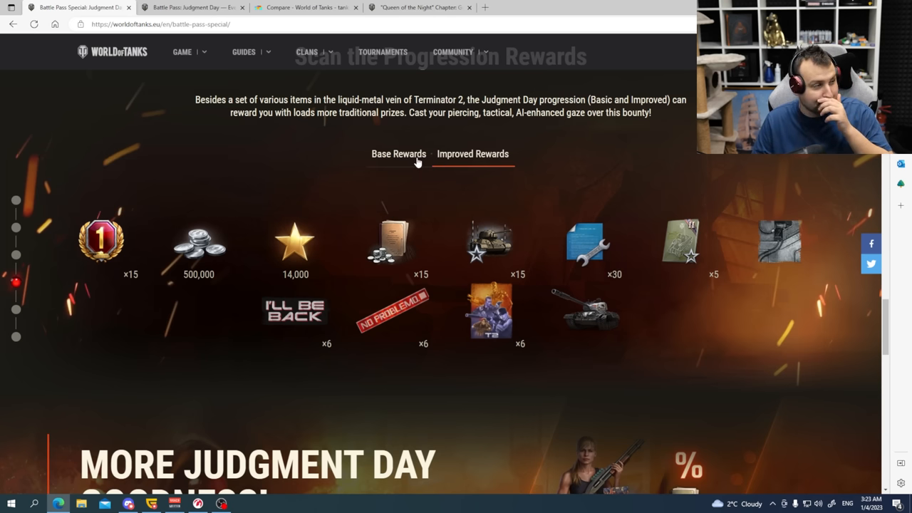
{"action": "left_click", "coordinate": [398, 154]}
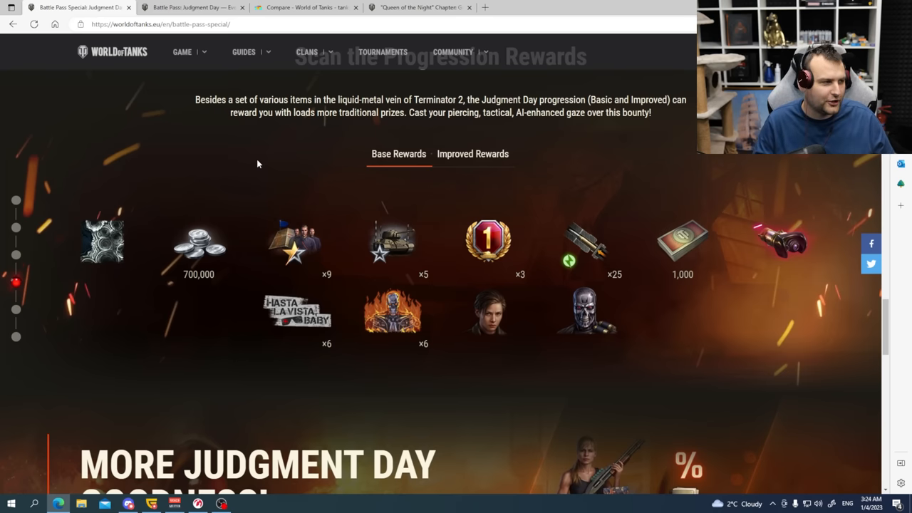
{"action": "left_click", "coordinate": [417, 8]}
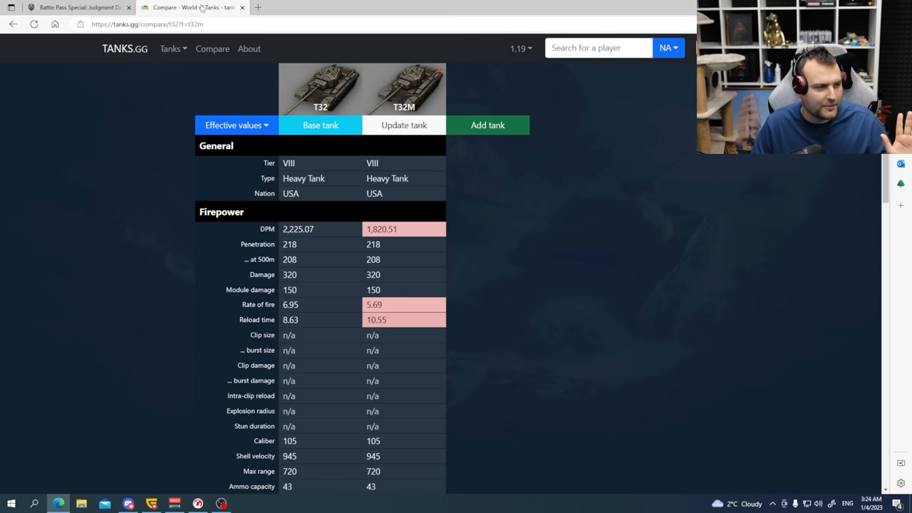
{"action": "mouse_move", "coordinate": [249, 149]}
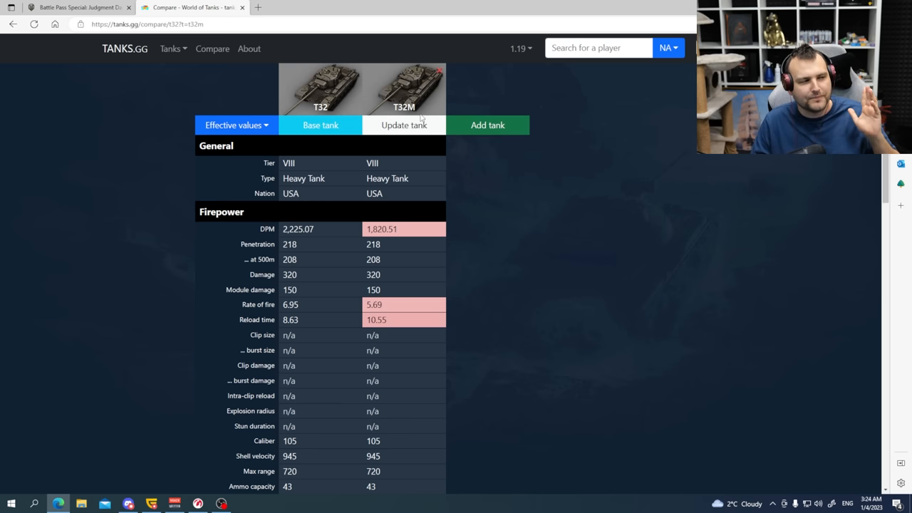
{"action": "mouse_move", "coordinate": [410, 116]}
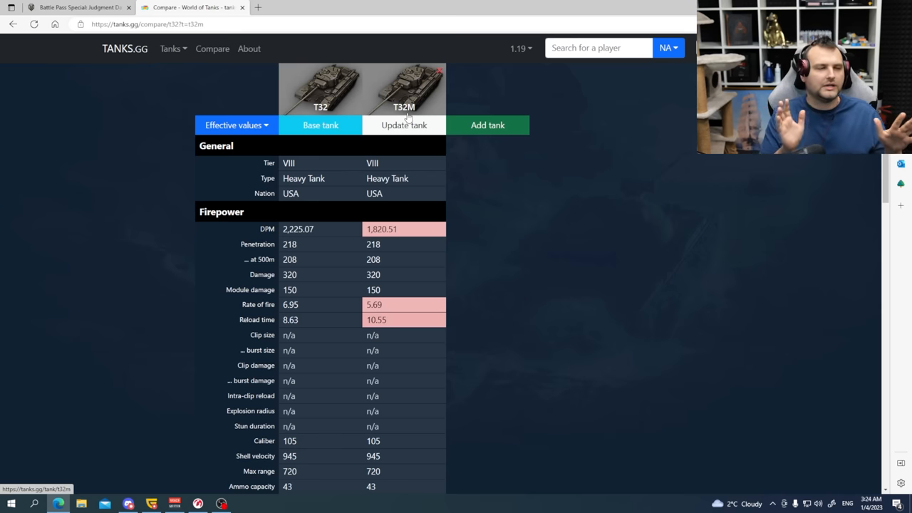
{"action": "mouse_move", "coordinate": [364, 121]}
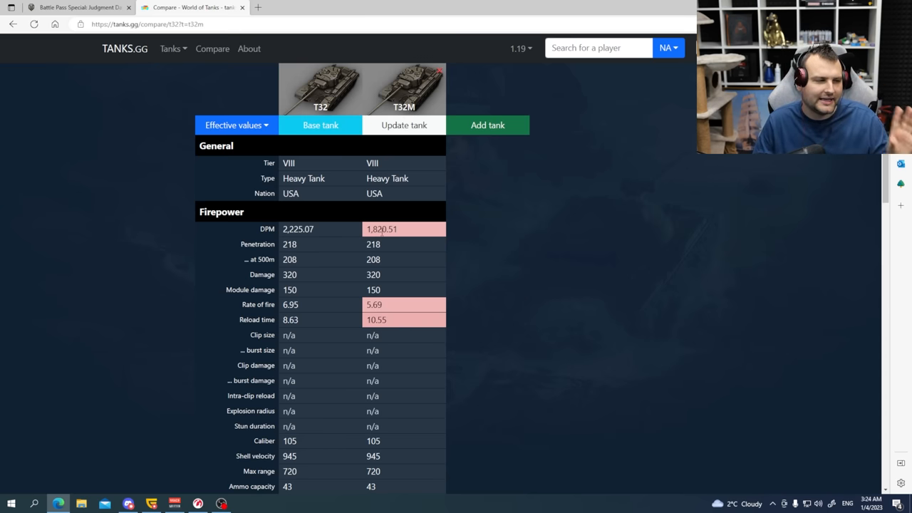
{"action": "scroll", "scroll_direction": "down", "scroll_amount": 3}
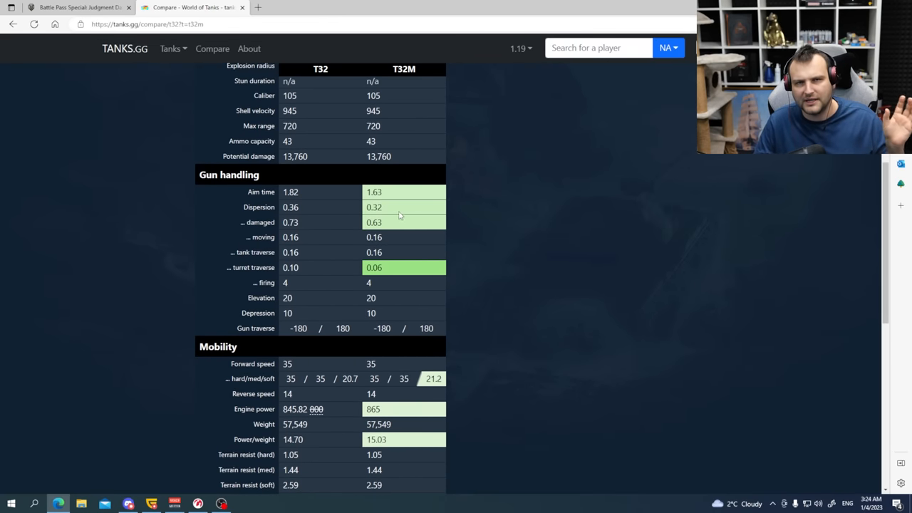
{"action": "mouse_move", "coordinate": [392, 241]}
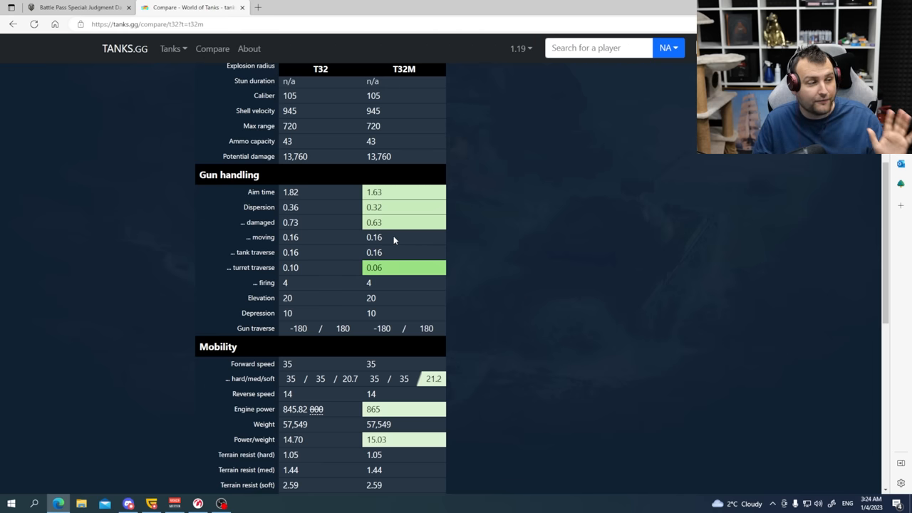
{"action": "scroll", "scroll_direction": "up", "scroll_amount": 3}
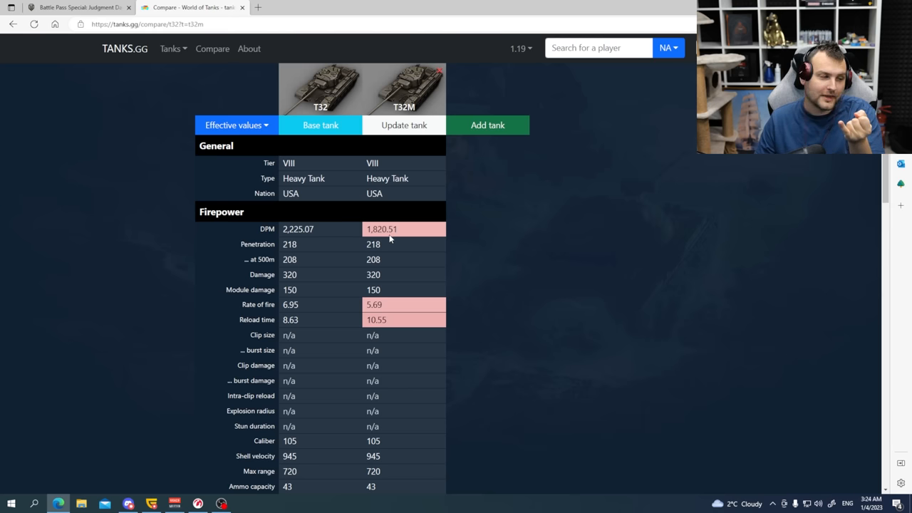
{"action": "scroll", "scroll_direction": "down", "scroll_amount": 3}
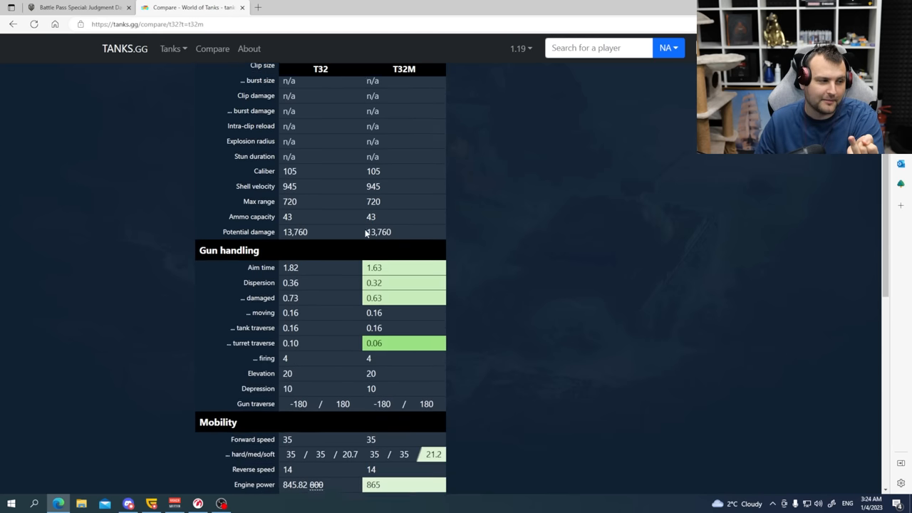
{"action": "scroll", "scroll_direction": "down", "scroll_amount": 3}
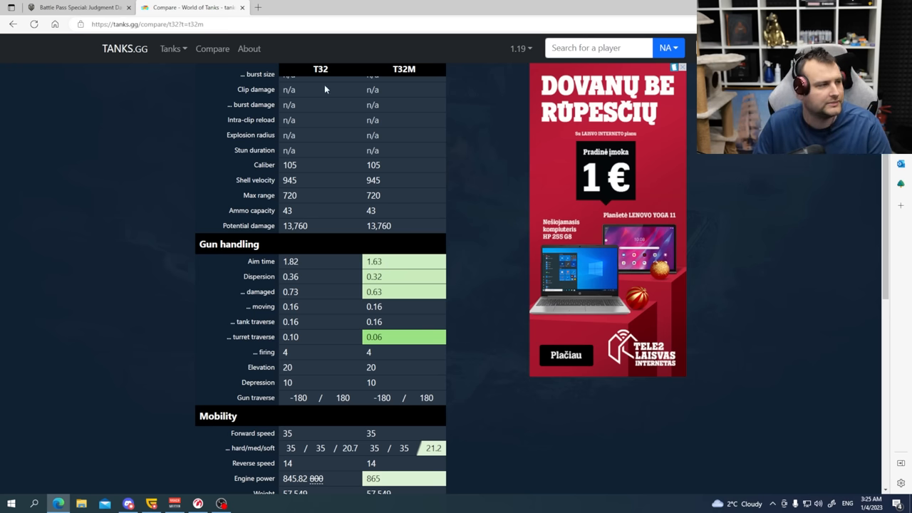
{"action": "left_click", "coordinate": [79, 7]}
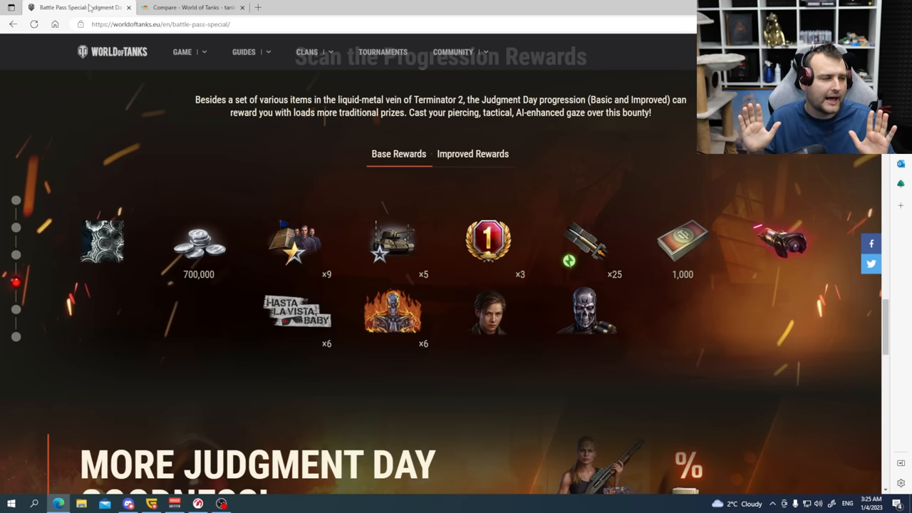
{"action": "mouse_move", "coordinate": [187, 43]}
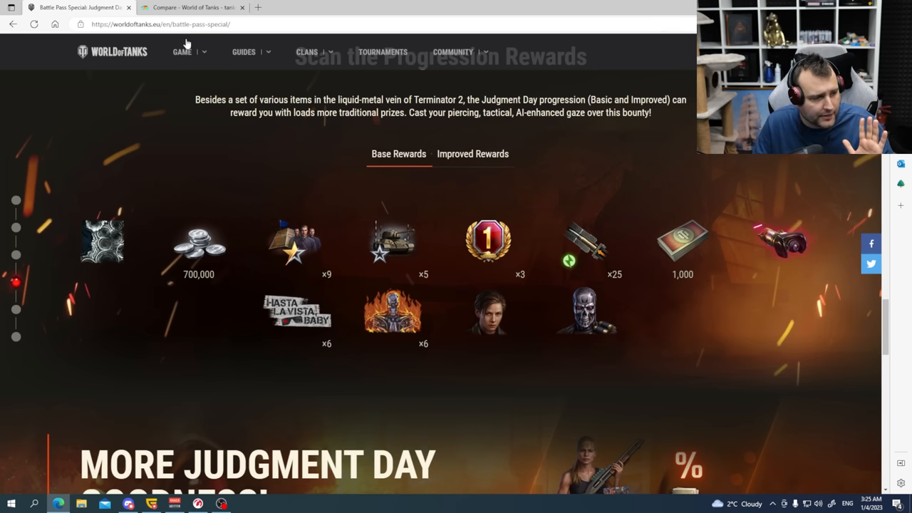
Step: Scroll the Battle Pass article to the Battle Pass Points and Point Limit tables
{"action": "scroll", "scroll_direction": "down", "scroll_amount": 3}
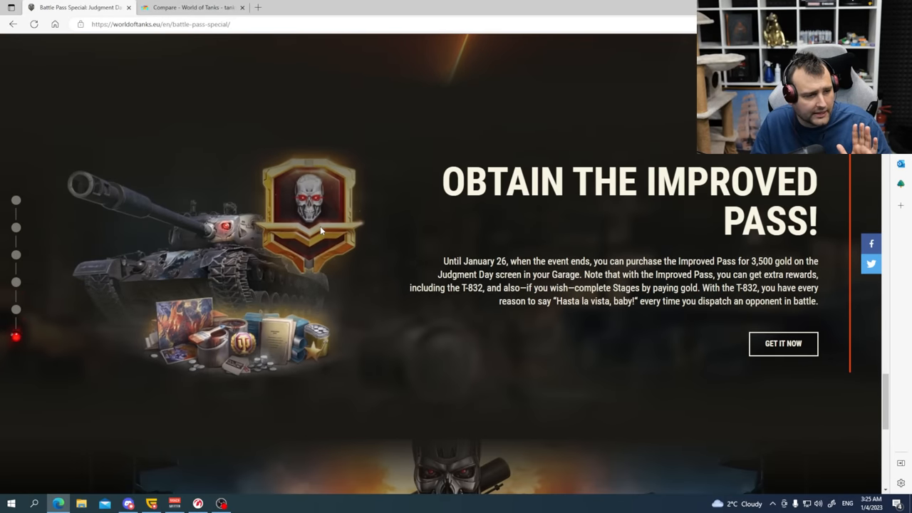
{"action": "scroll", "scroll_direction": "up", "scroll_amount": 3}
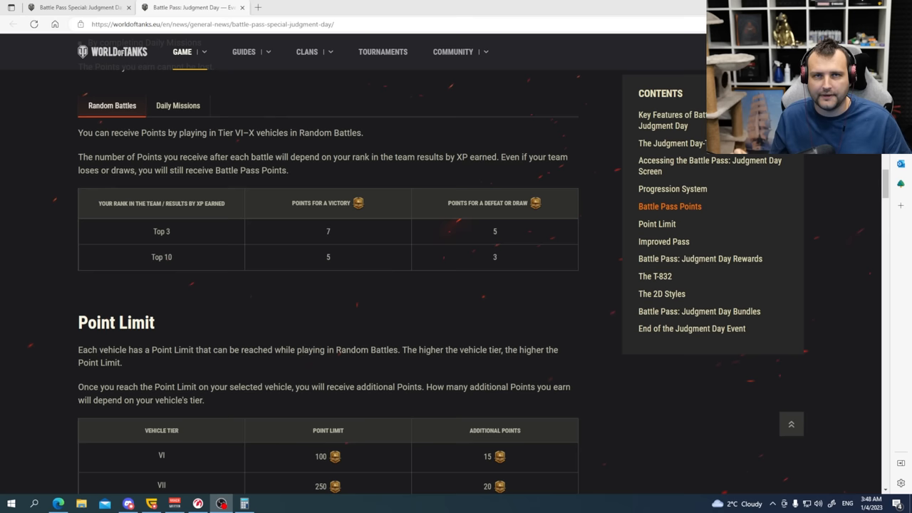
{"action": "mouse_move", "coordinate": [809, 402]}
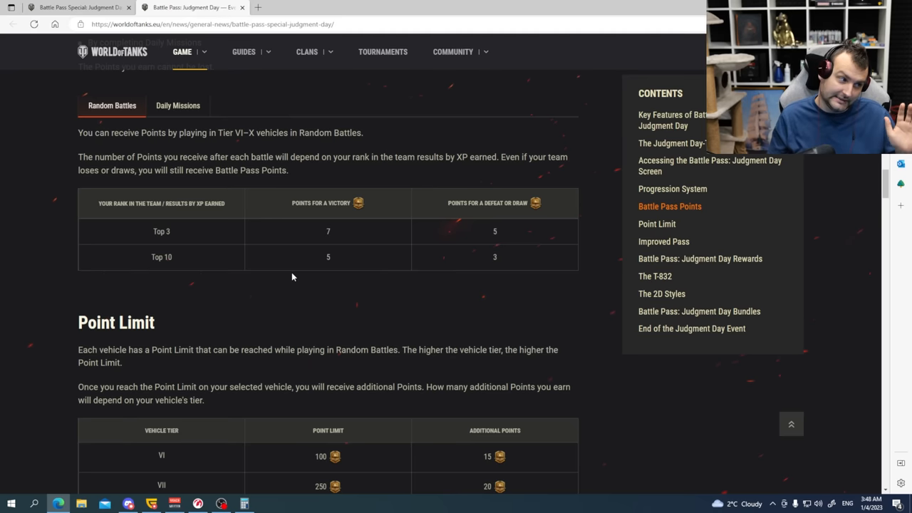
{"action": "mouse_move", "coordinate": [397, 232]}
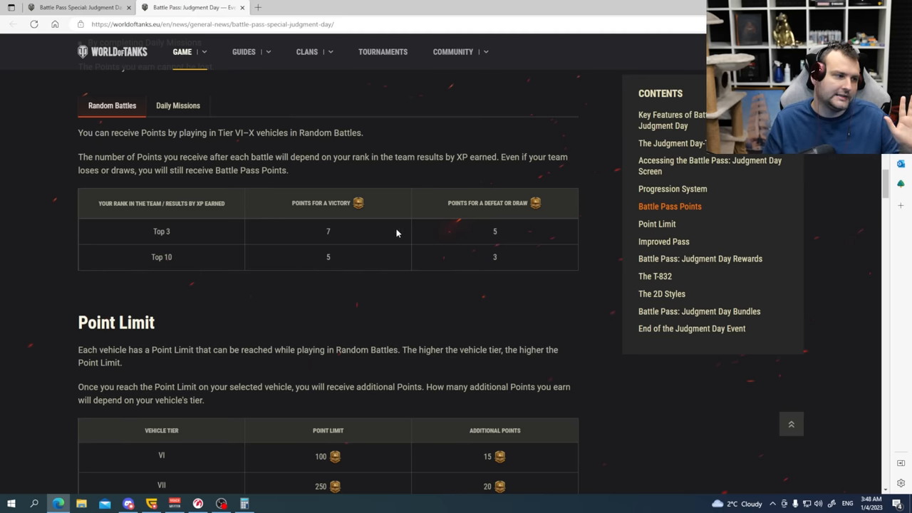
{"action": "double_click", "coordinate": [495, 257]}
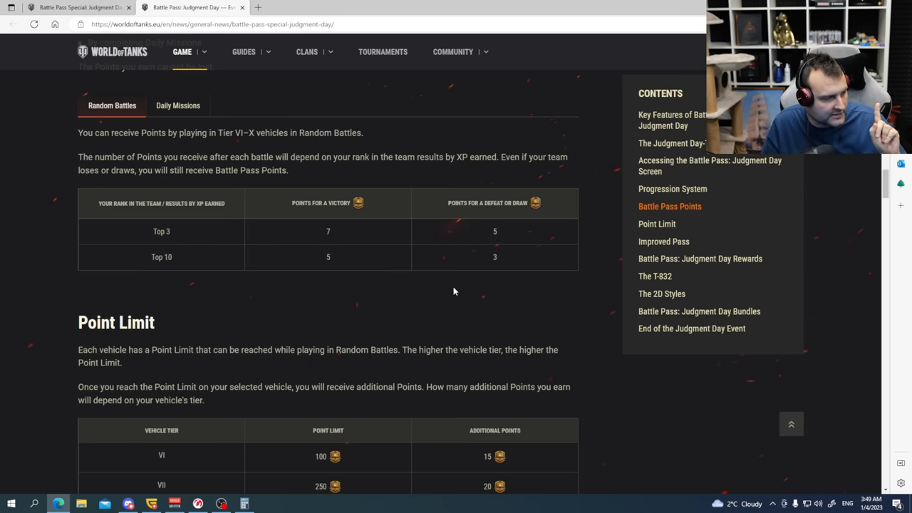
Step: Double-click values in the Random Battles points table above the Point Limit section
{"action": "scroll", "scroll_direction": "down", "scroll_amount": 3}
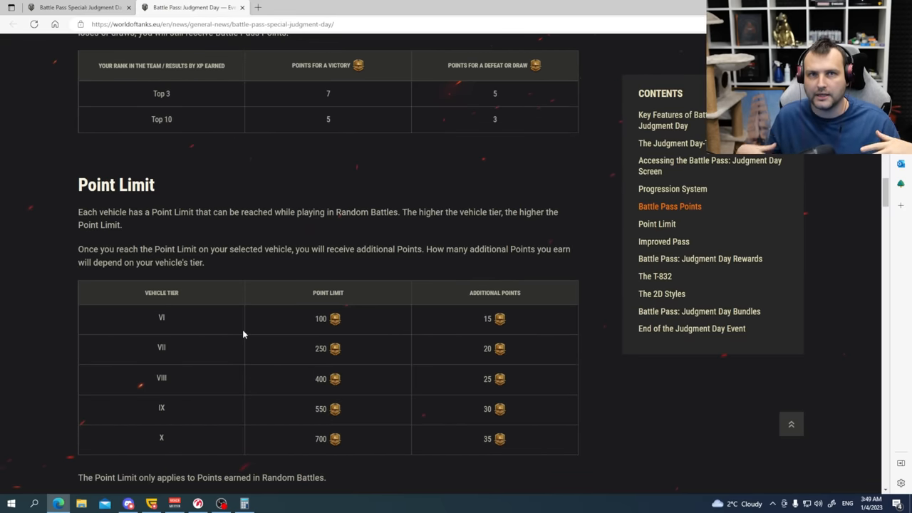
{"action": "mouse_move", "coordinate": [231, 327]}
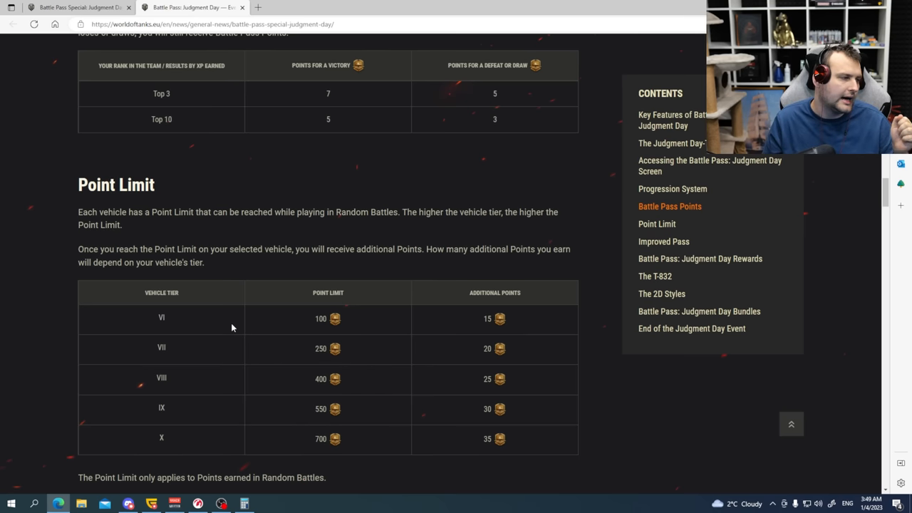
{"action": "mouse_move", "coordinate": [146, 326]}
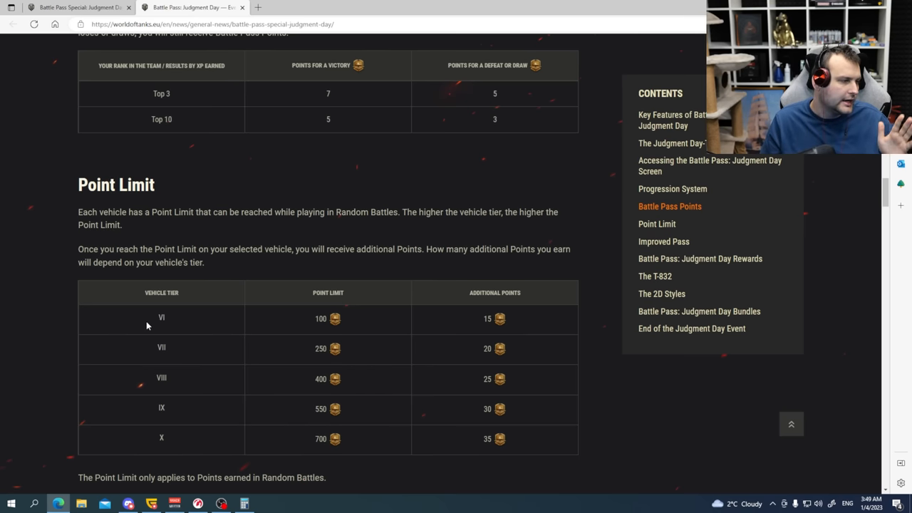
{"action": "mouse_move", "coordinate": [183, 325]}
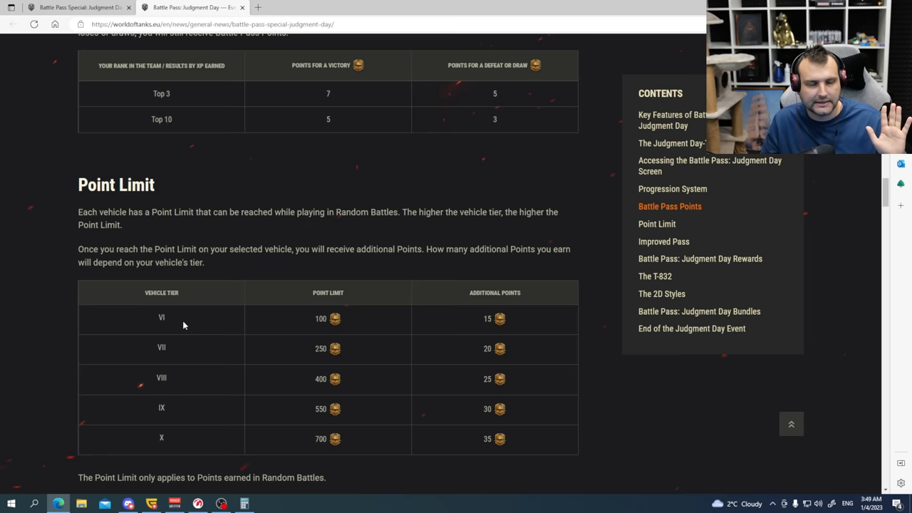
{"action": "mouse_move", "coordinate": [201, 328]}
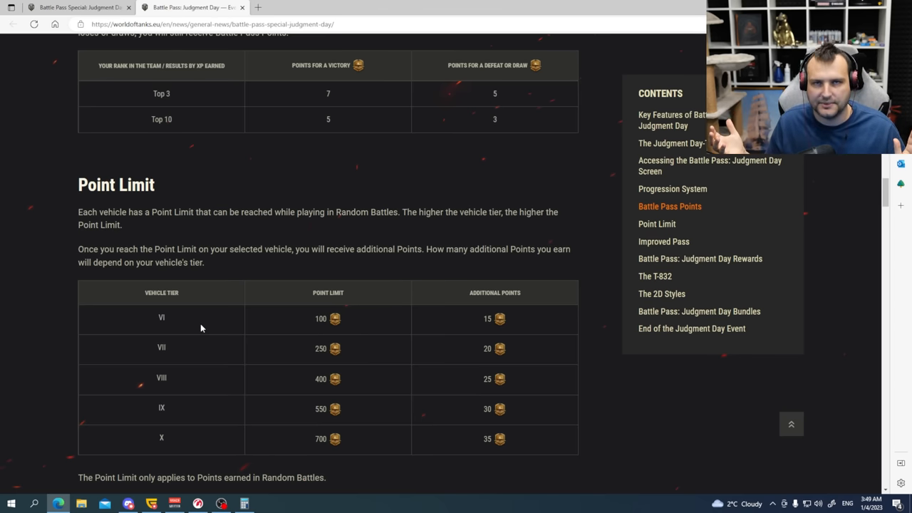
{"action": "mouse_move", "coordinate": [302, 328]}
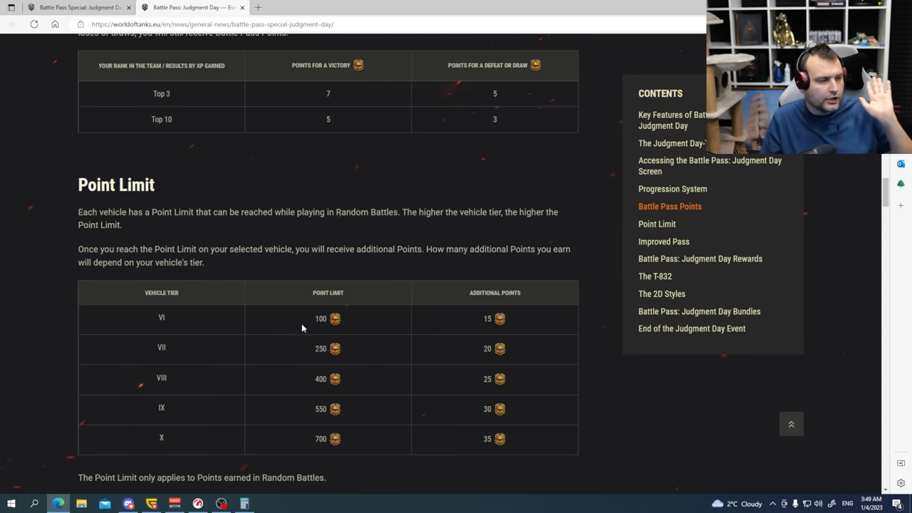
{"action": "double_click", "coordinate": [320, 319]}
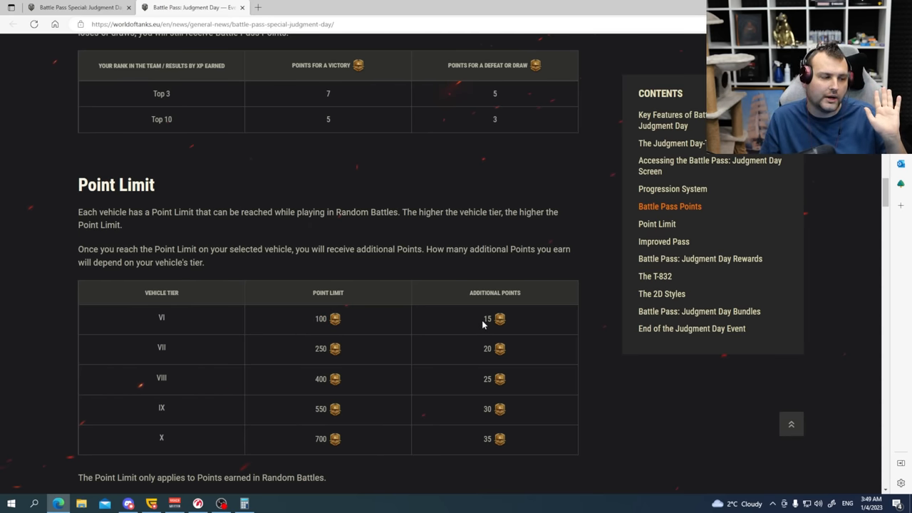
{"action": "double_click", "coordinate": [487, 319]}
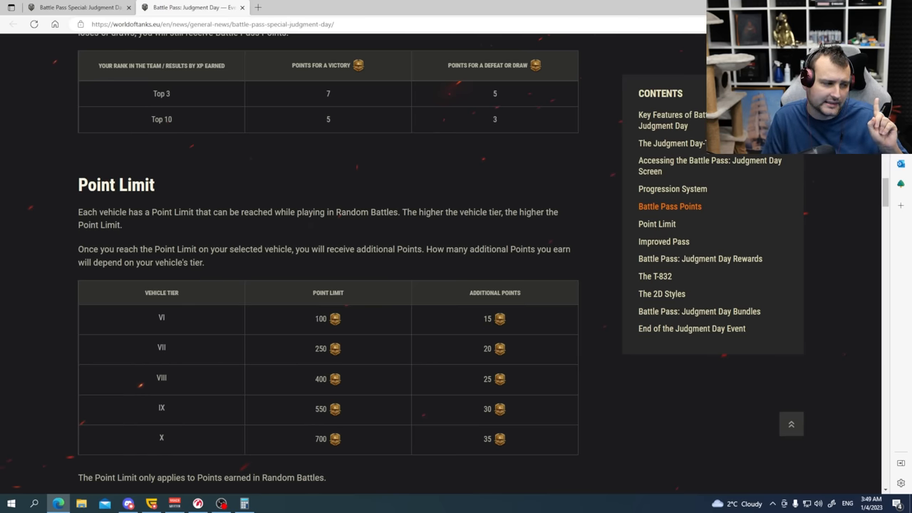
{"action": "mouse_move", "coordinate": [310, 325]}
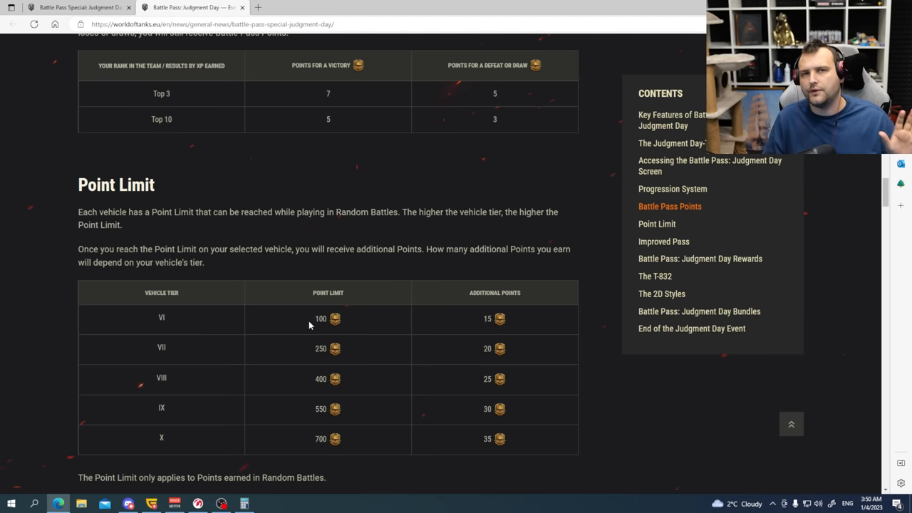
{"action": "mouse_move", "coordinate": [314, 326]}
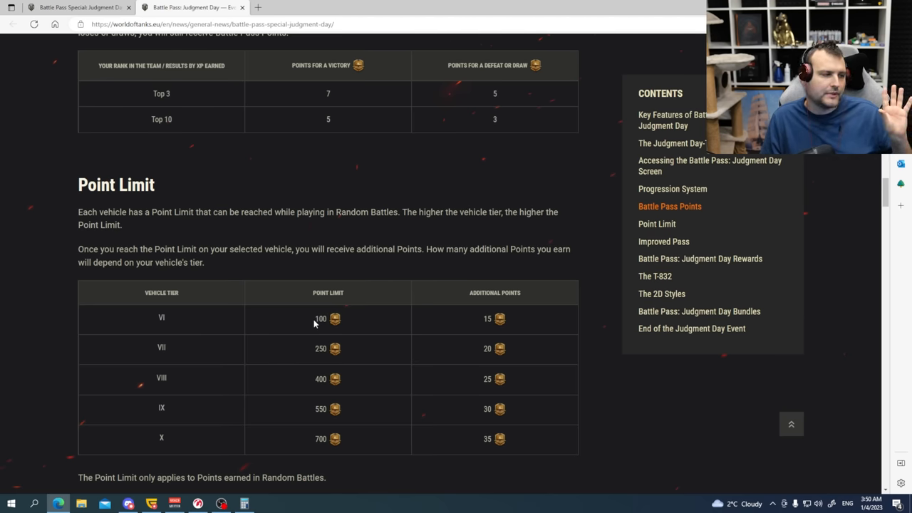
{"action": "mouse_move", "coordinate": [312, 377]}
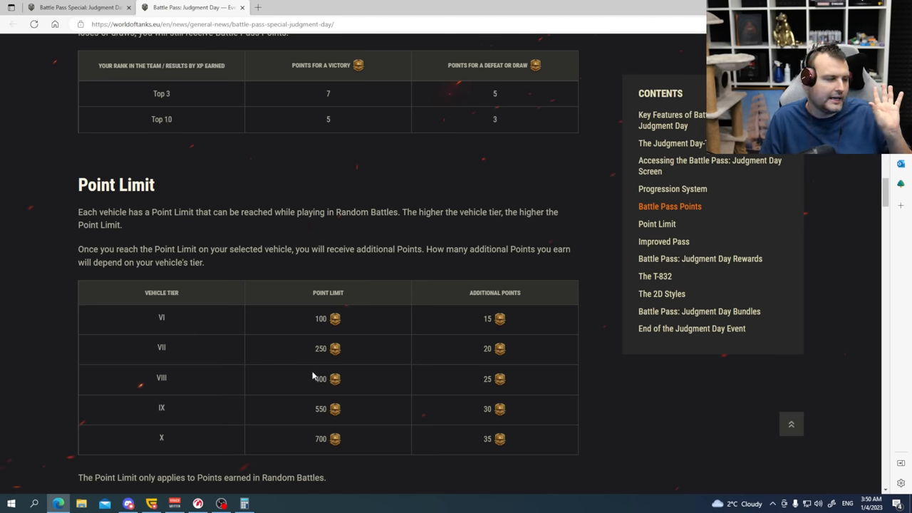
{"action": "mouse_move", "coordinate": [309, 444]}
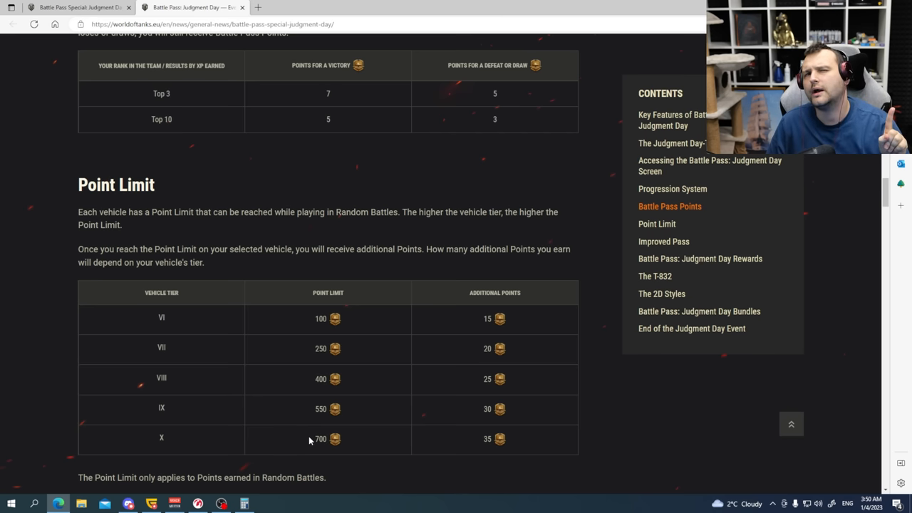
{"action": "mouse_move", "coordinate": [457, 440]}
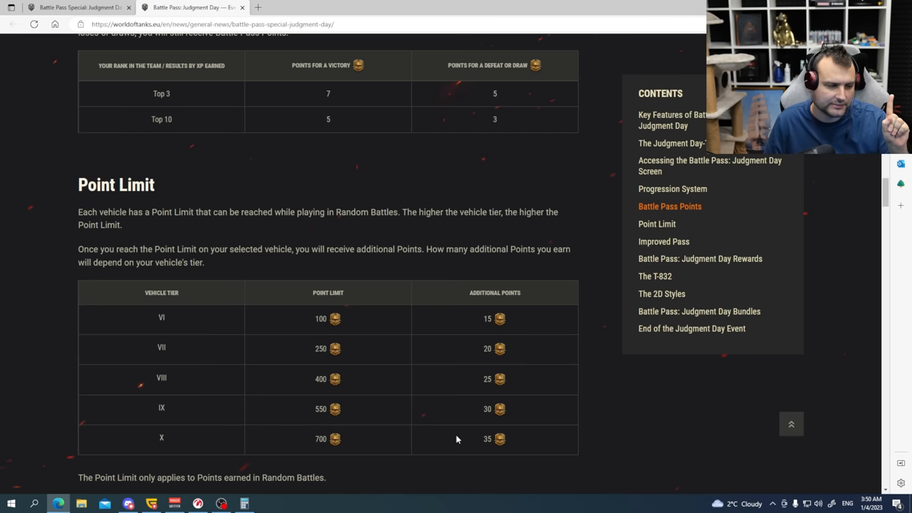
{"action": "double_click", "coordinate": [488, 438]}
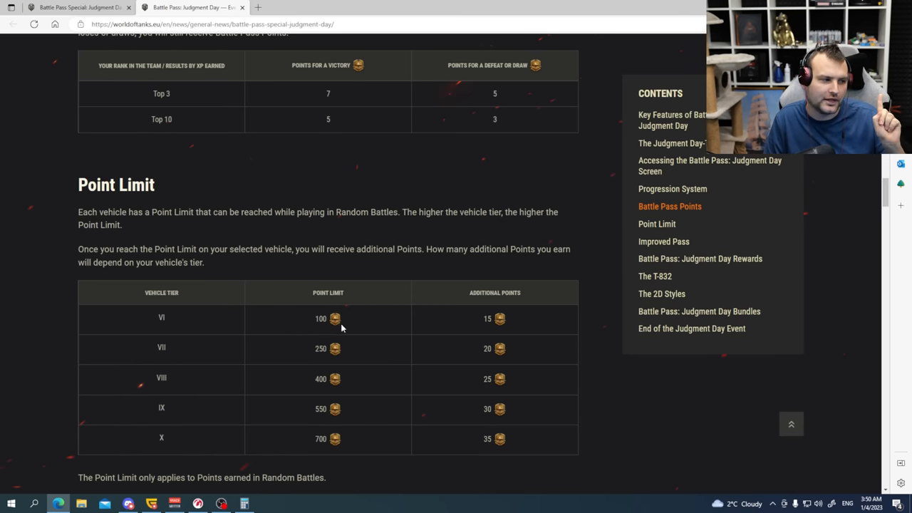
{"action": "double_click", "coordinate": [487, 319]}
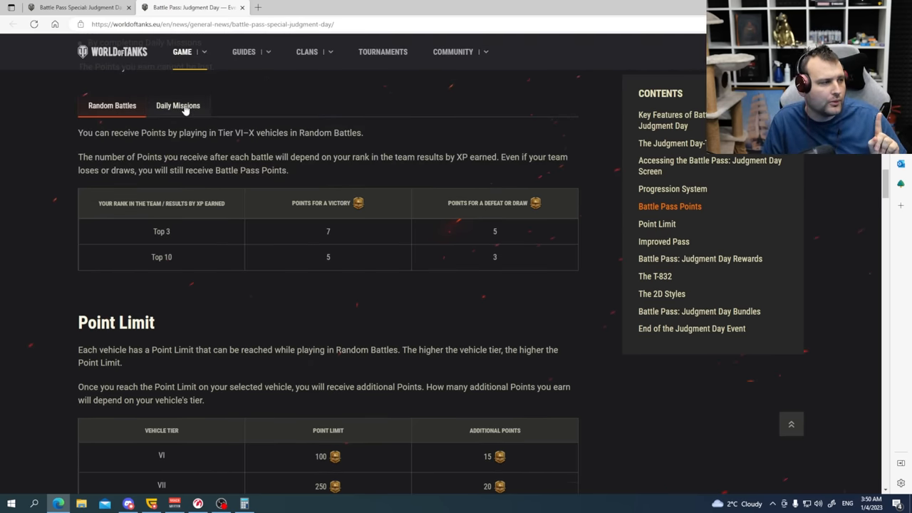
Step: Switch the Battle Pass Points table to Daily Missions and bring up Calculator from the taskbar
{"action": "left_click", "coordinate": [178, 106]}
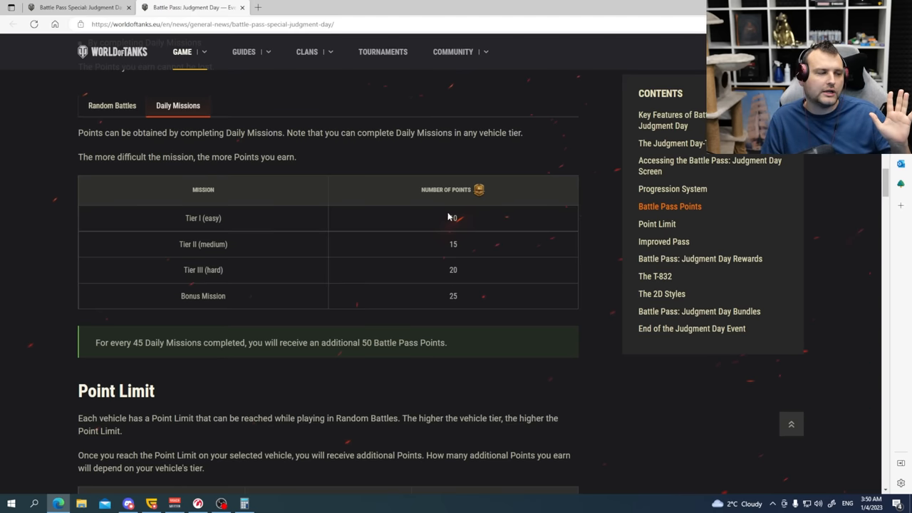
{"action": "double_click", "coordinate": [452, 244]}
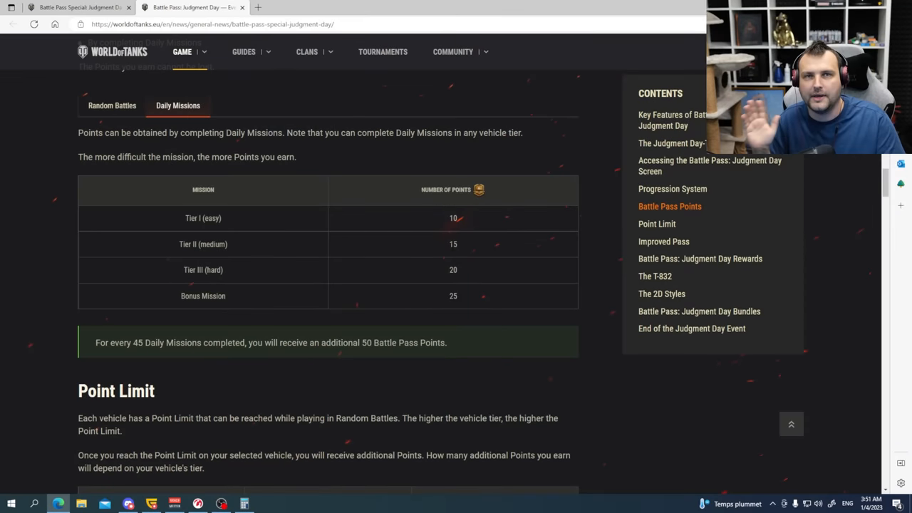
{"action": "mouse_move", "coordinate": [283, 496]}
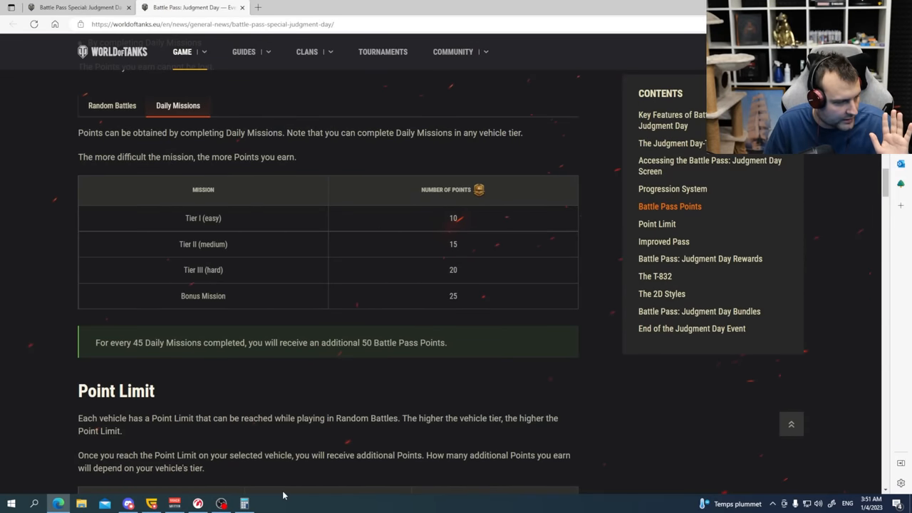
{"action": "left_click", "coordinate": [245, 504]}
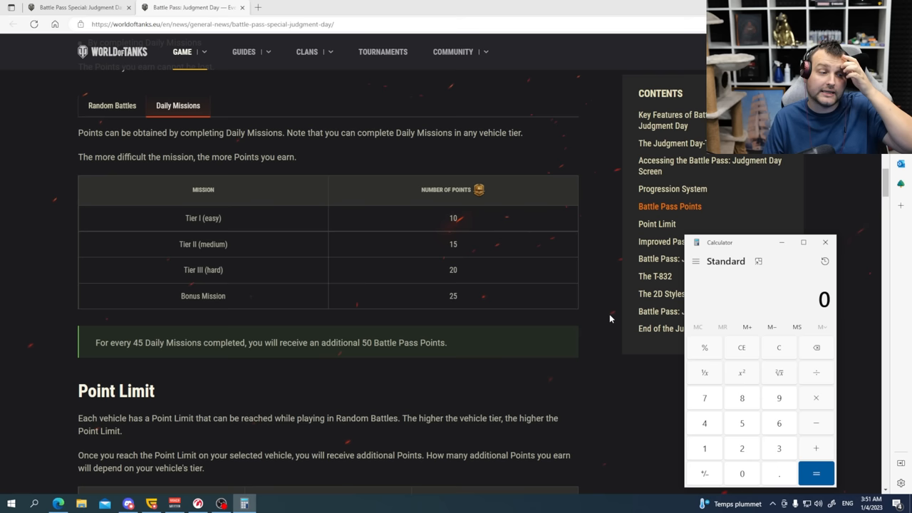
Step: Calculate 2500 minus 1000 for 1,500, then return to the Random Battles points table
{"action": "scroll", "scroll_direction": "down", "scroll_amount": 3}
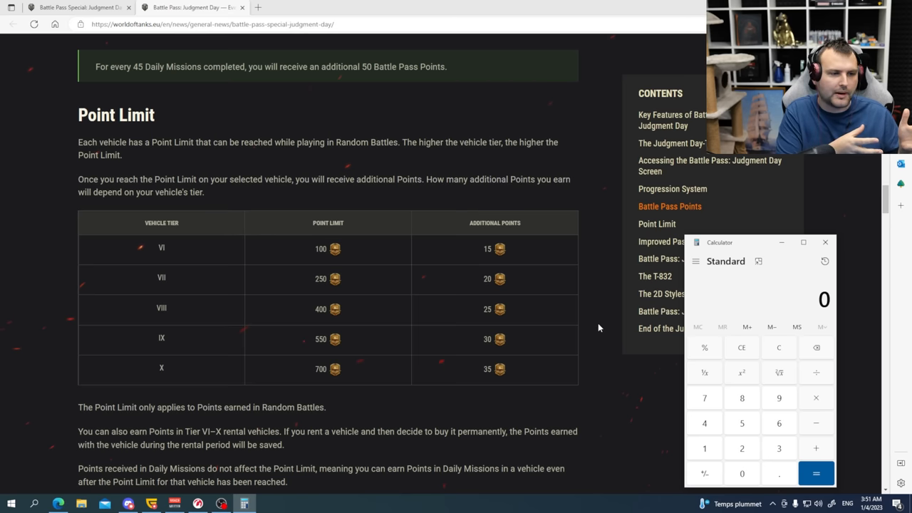
{"action": "left_click", "coordinate": [742, 449]}
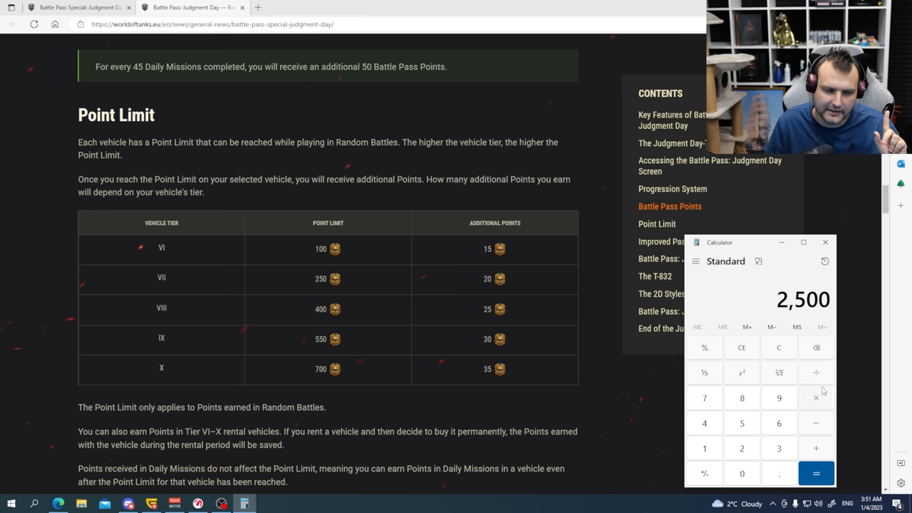
{"action": "left_click", "coordinate": [817, 423]}
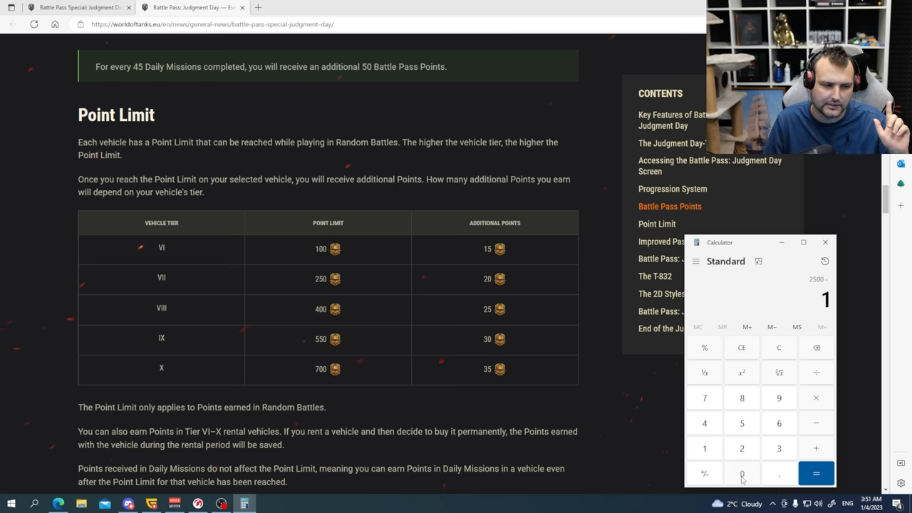
{"action": "left_click", "coordinate": [816, 473]}
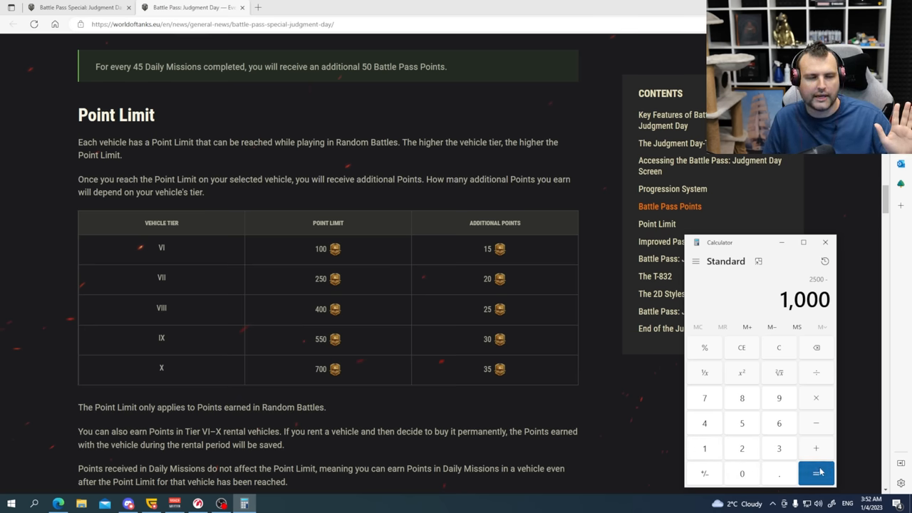
{"action": "left_click", "coordinate": [816, 474]}
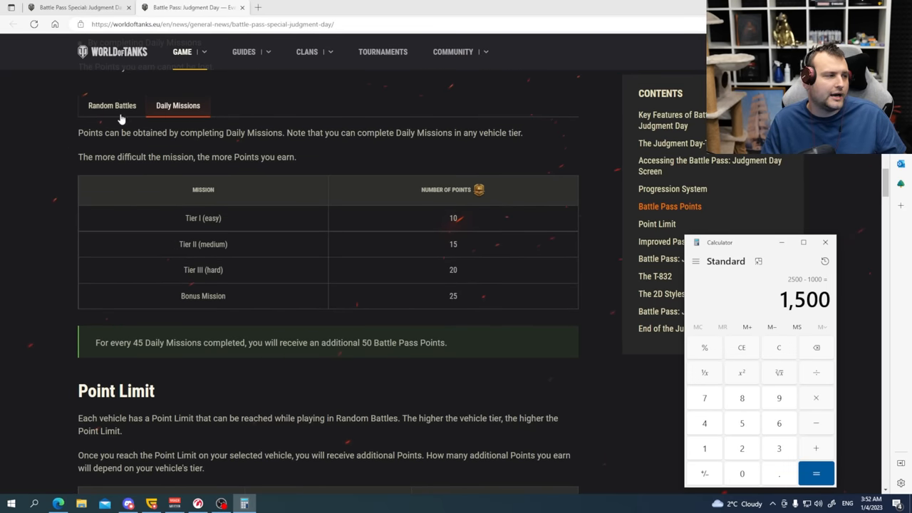
{"action": "left_click", "coordinate": [112, 105]}
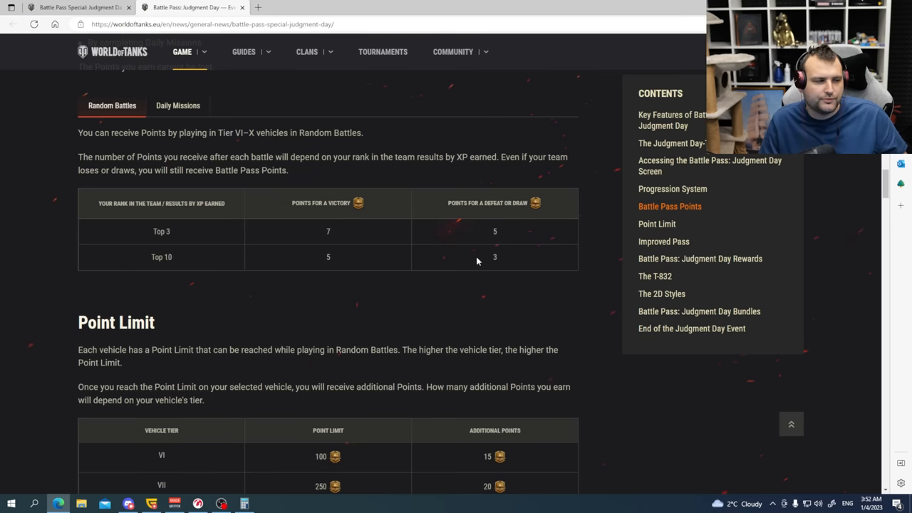
Step: Compute 1500 ÷ 4 = 375, ×6, then 2250 ÷ 60 = 37.5, and close Calculator
{"action": "double_click", "coordinate": [495, 256]}
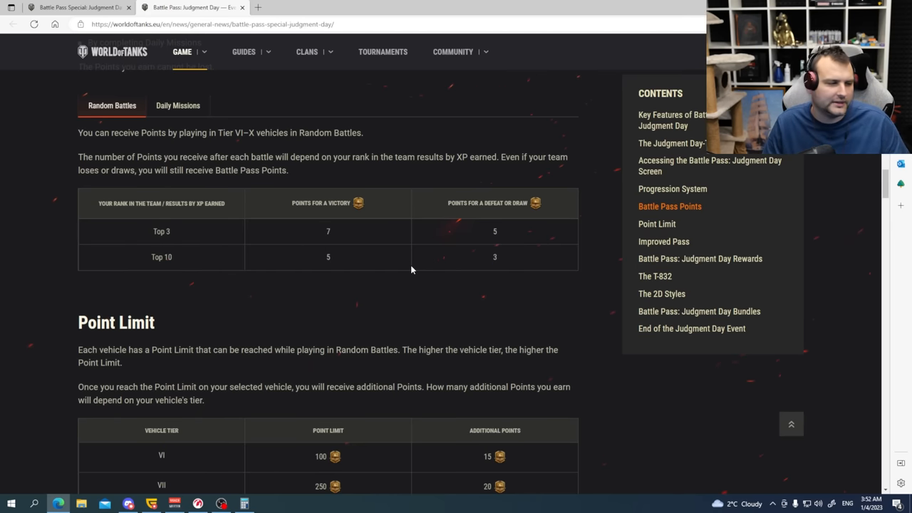
{"action": "mouse_move", "coordinate": [620, 341]}
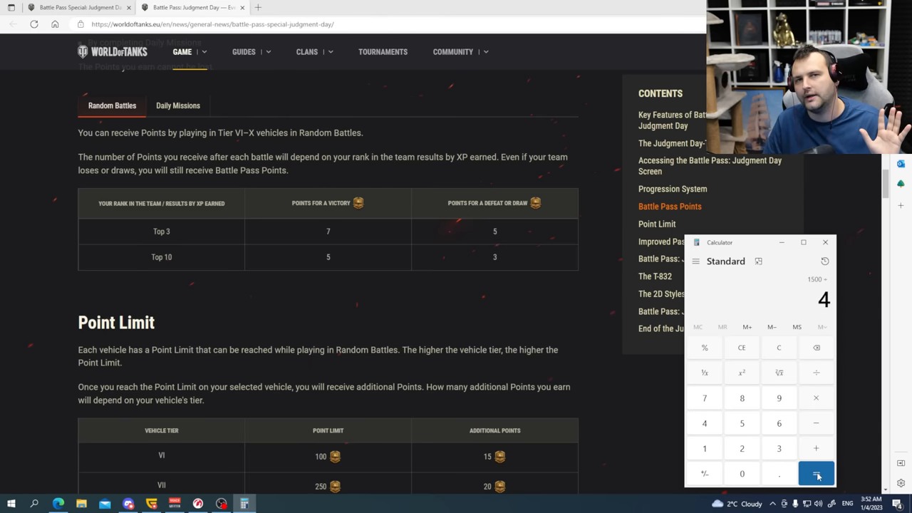
{"action": "left_click", "coordinate": [816, 474]}
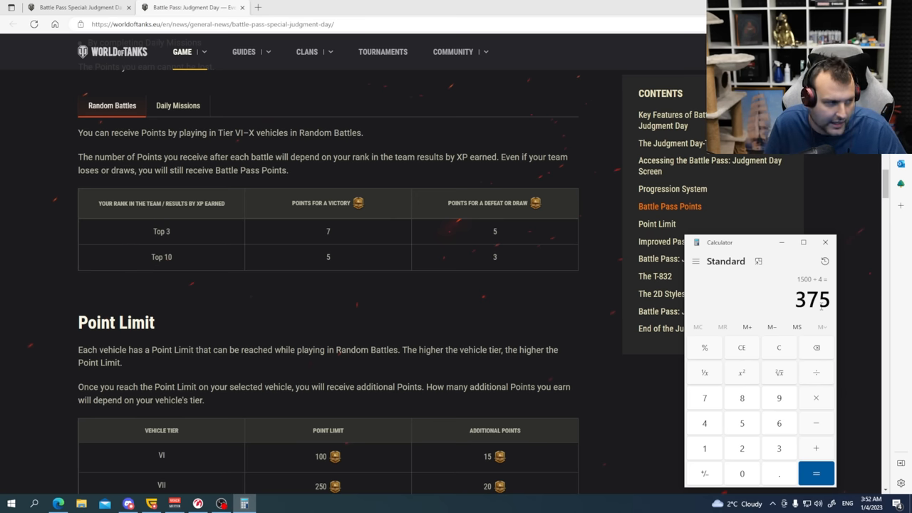
{"action": "mouse_move", "coordinate": [574, 306]}
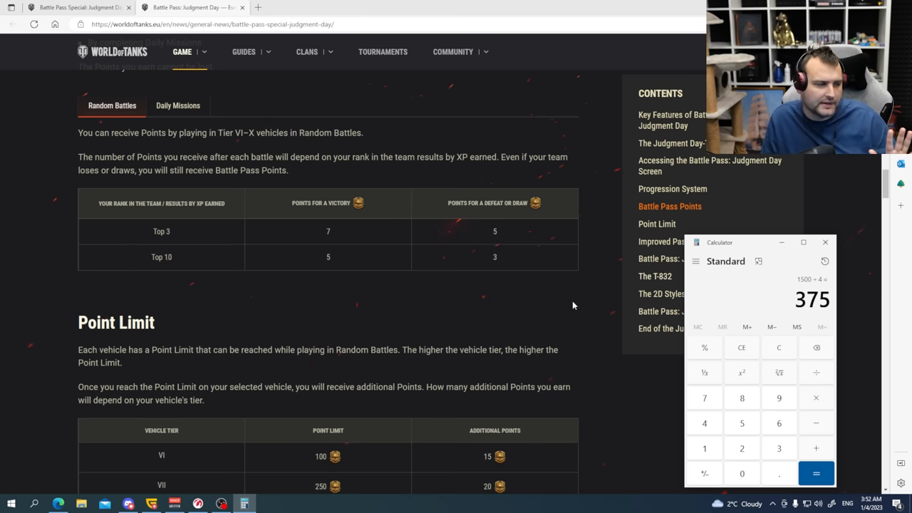
{"action": "scroll", "scroll_direction": "down", "scroll_amount": 3}
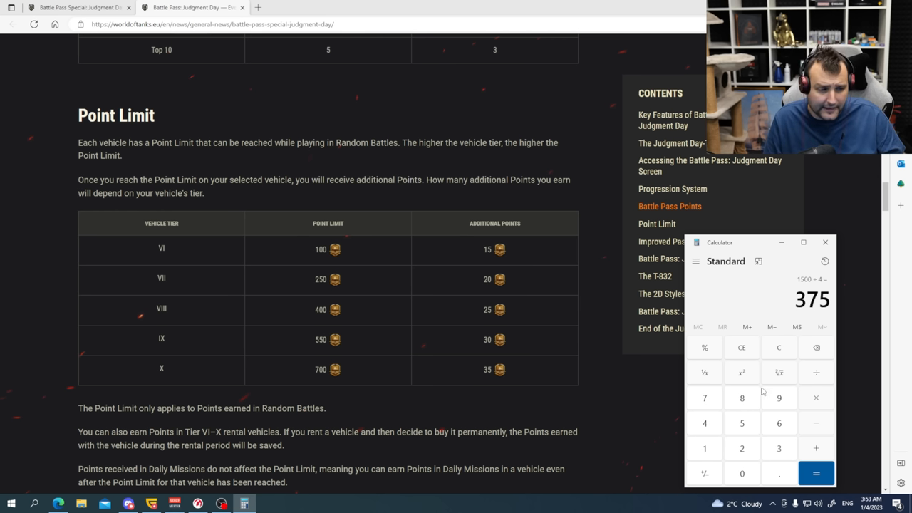
{"action": "left_click", "coordinate": [816, 397]}
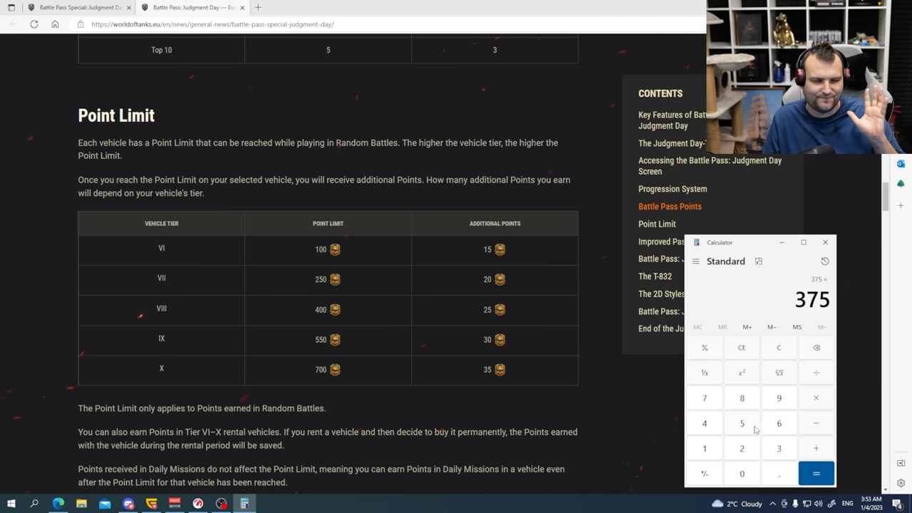
{"action": "left_click", "coordinate": [779, 423]}
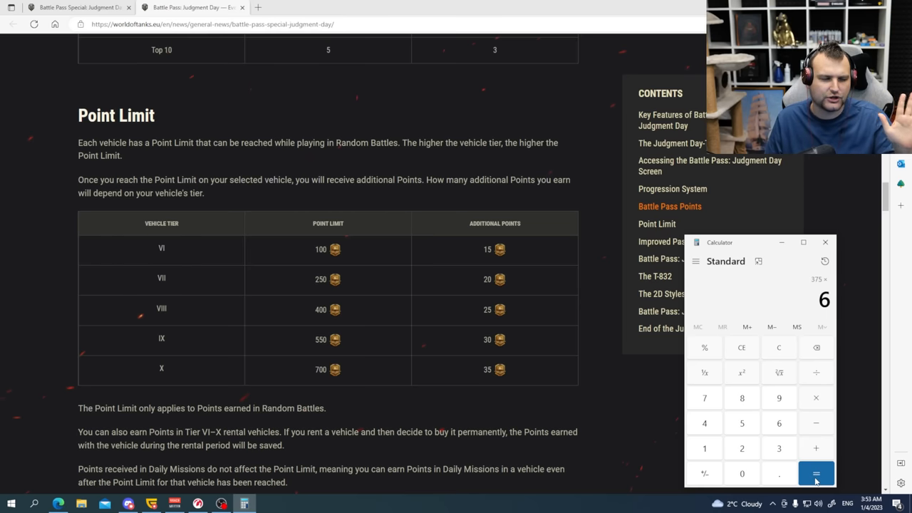
{"action": "left_click", "coordinate": [816, 474]}
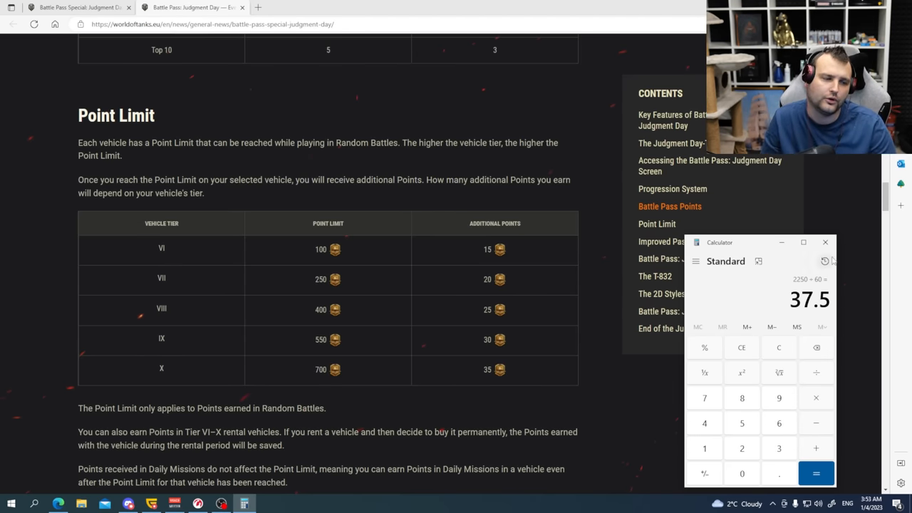
{"action": "left_click", "coordinate": [825, 243]}
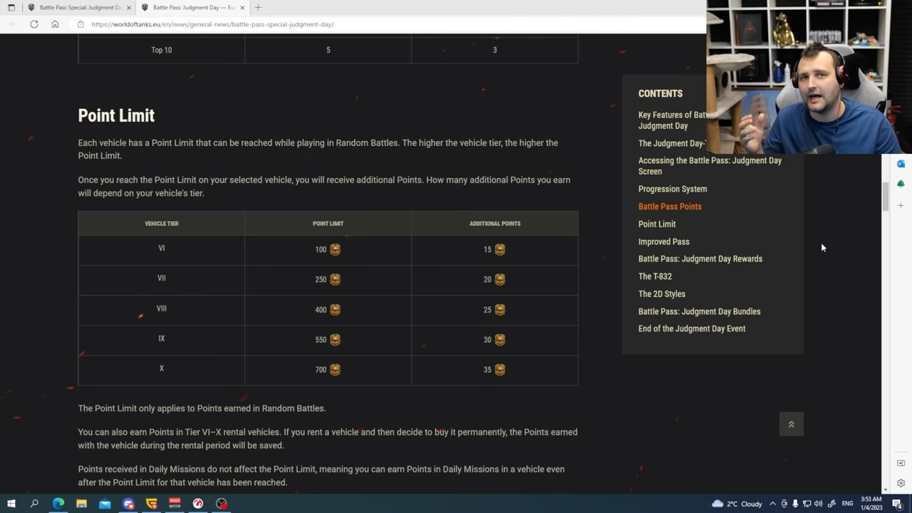
Step: Scroll the article past Improved Pass and T-832 down to The 2D Styles section
{"action": "scroll", "scroll_direction": "down", "scroll_amount": 3}
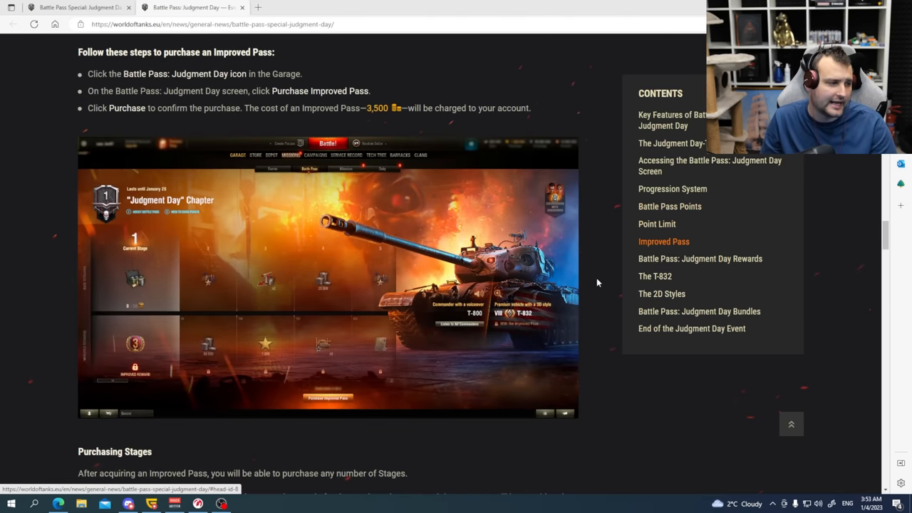
{"action": "scroll", "scroll_direction": "down", "scroll_amount": 3}
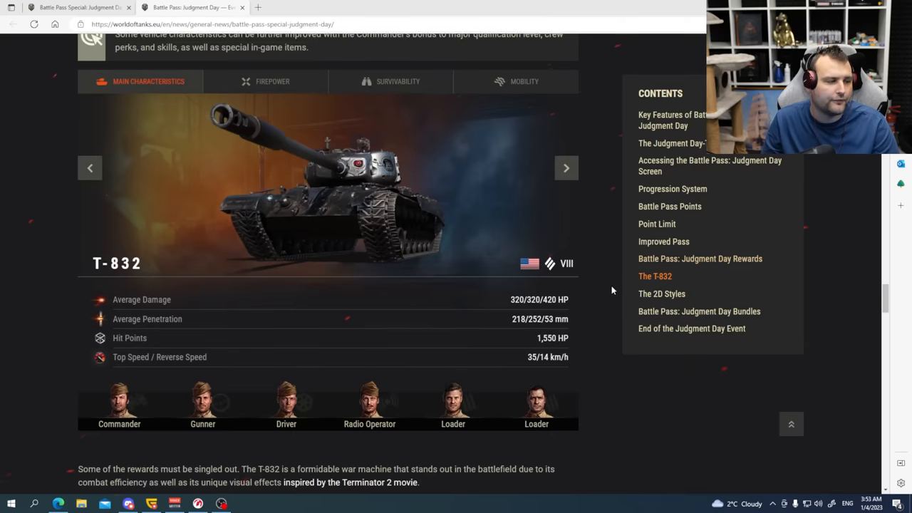
{"action": "scroll", "scroll_direction": "down", "scroll_amount": 3}
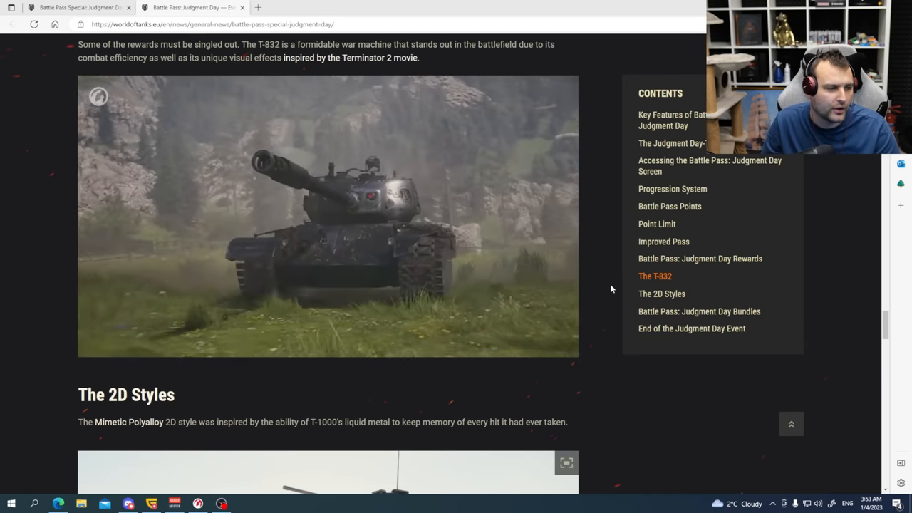